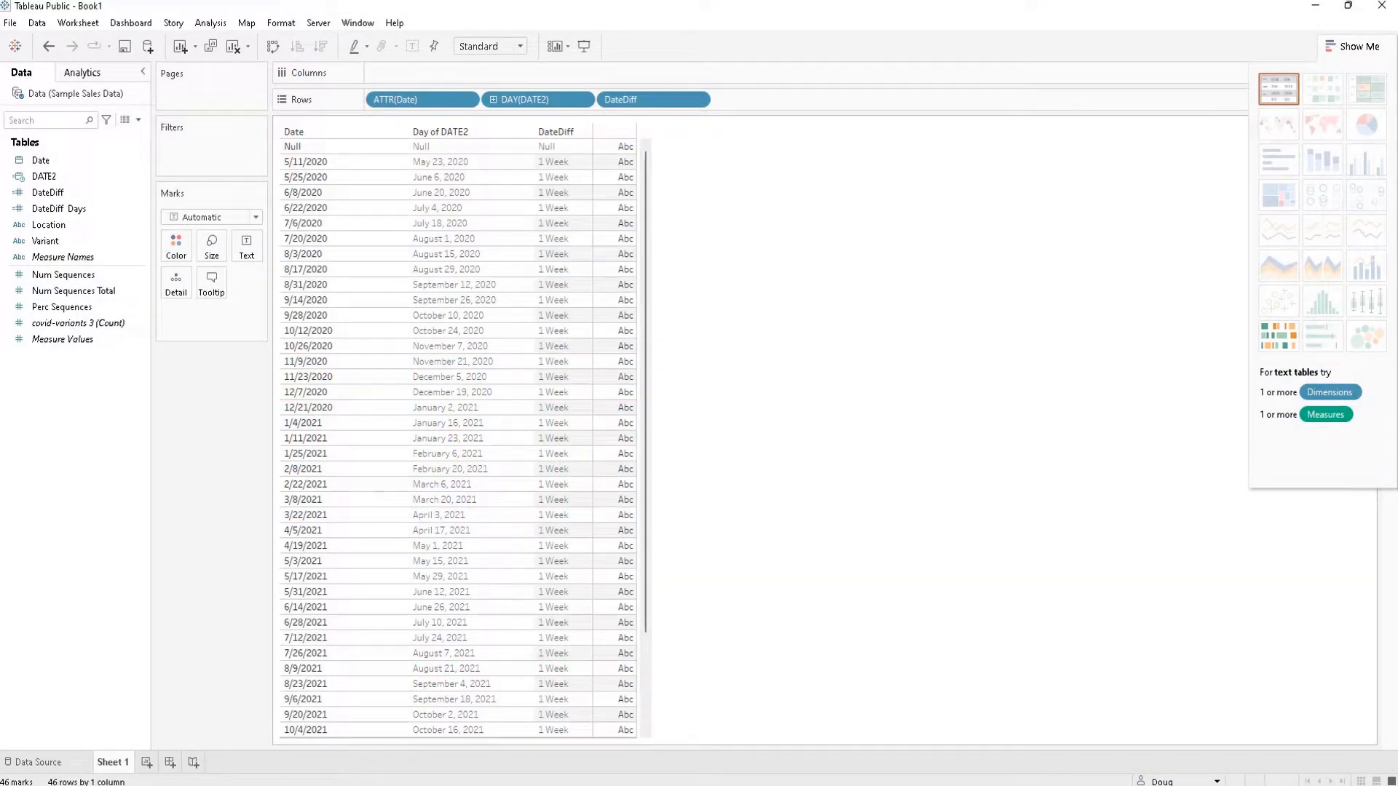
pyautogui.moveTo(920, 422)
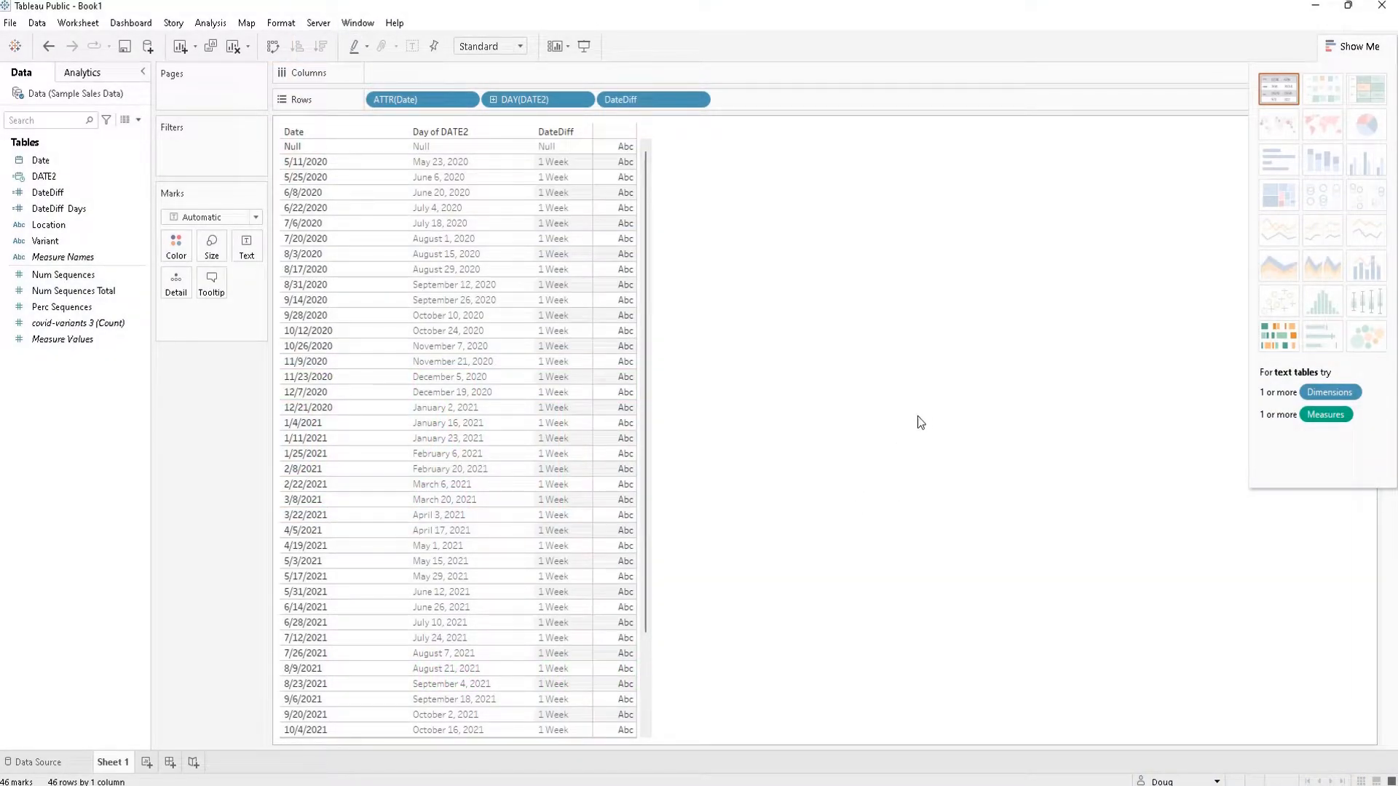
pyautogui.moveTo(620, 99)
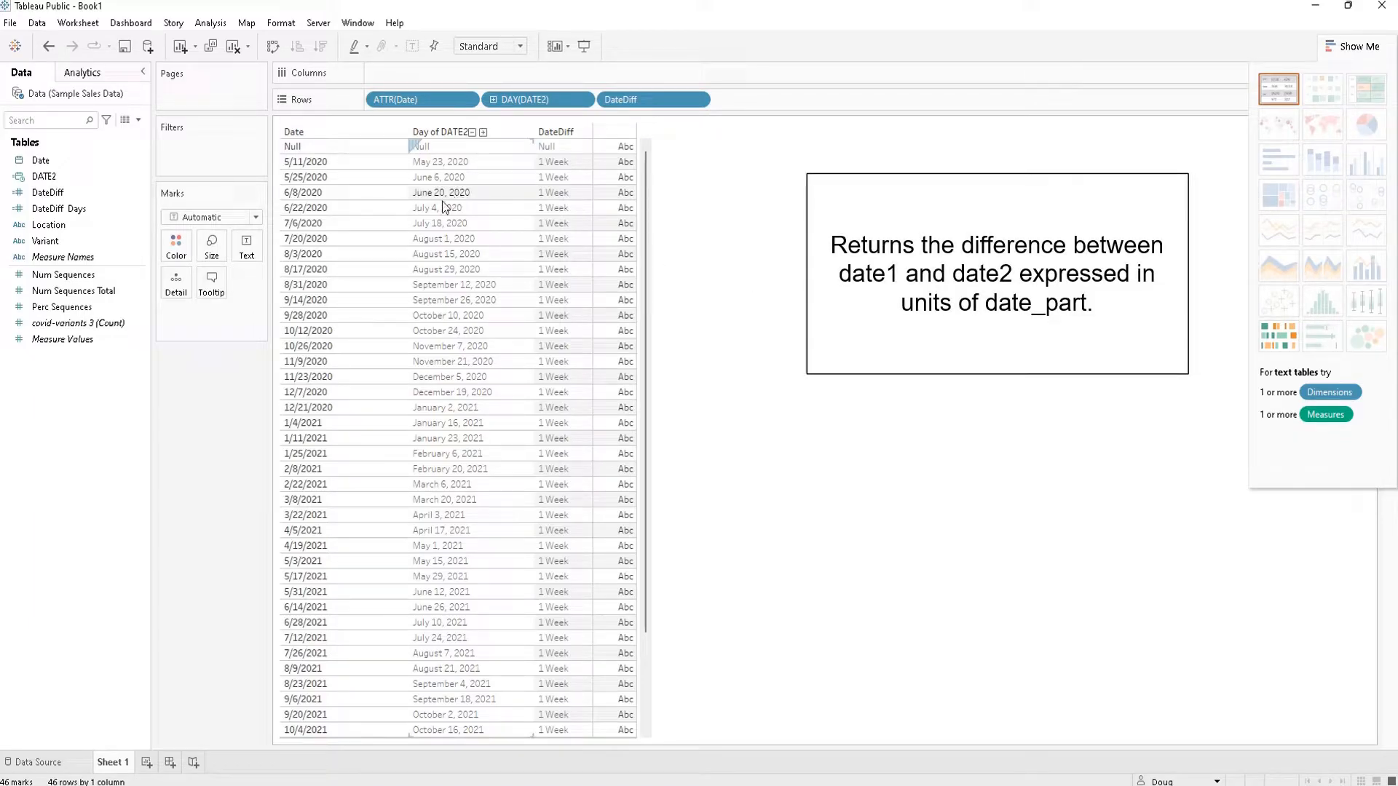
# Step: Select the Date field and the DateDiff field and rows in the table to review them
pyautogui.click(40, 160)
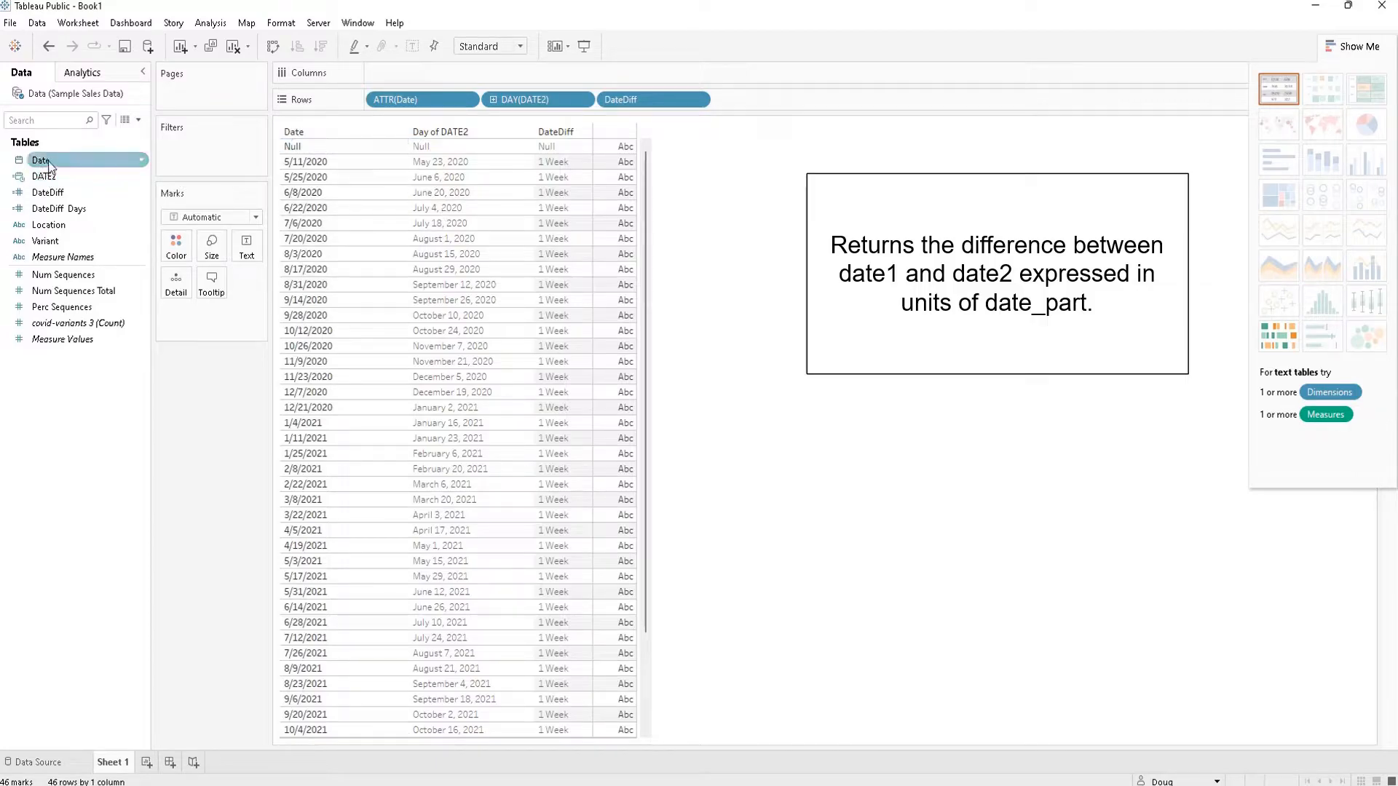
pyautogui.click(41, 160)
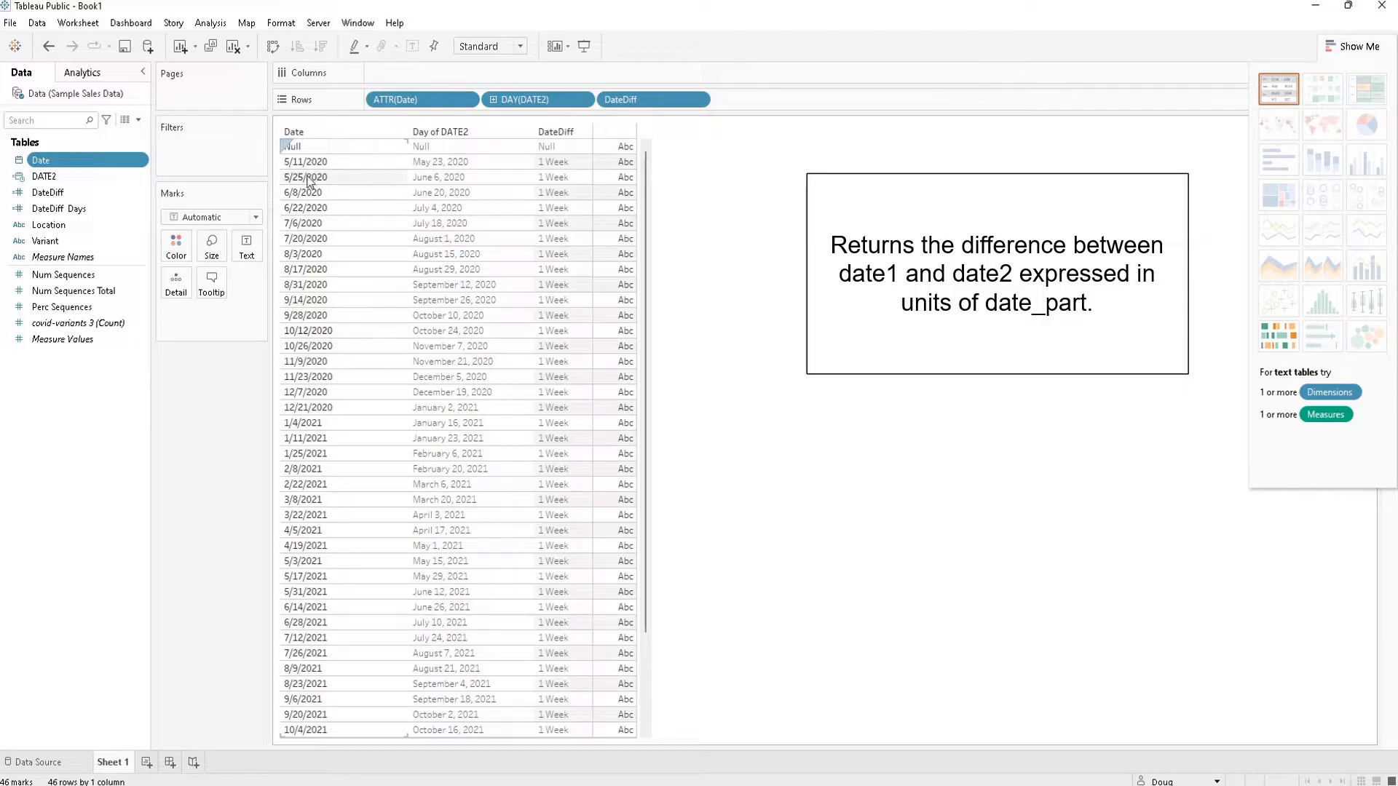
pyautogui.moveTo(444, 176)
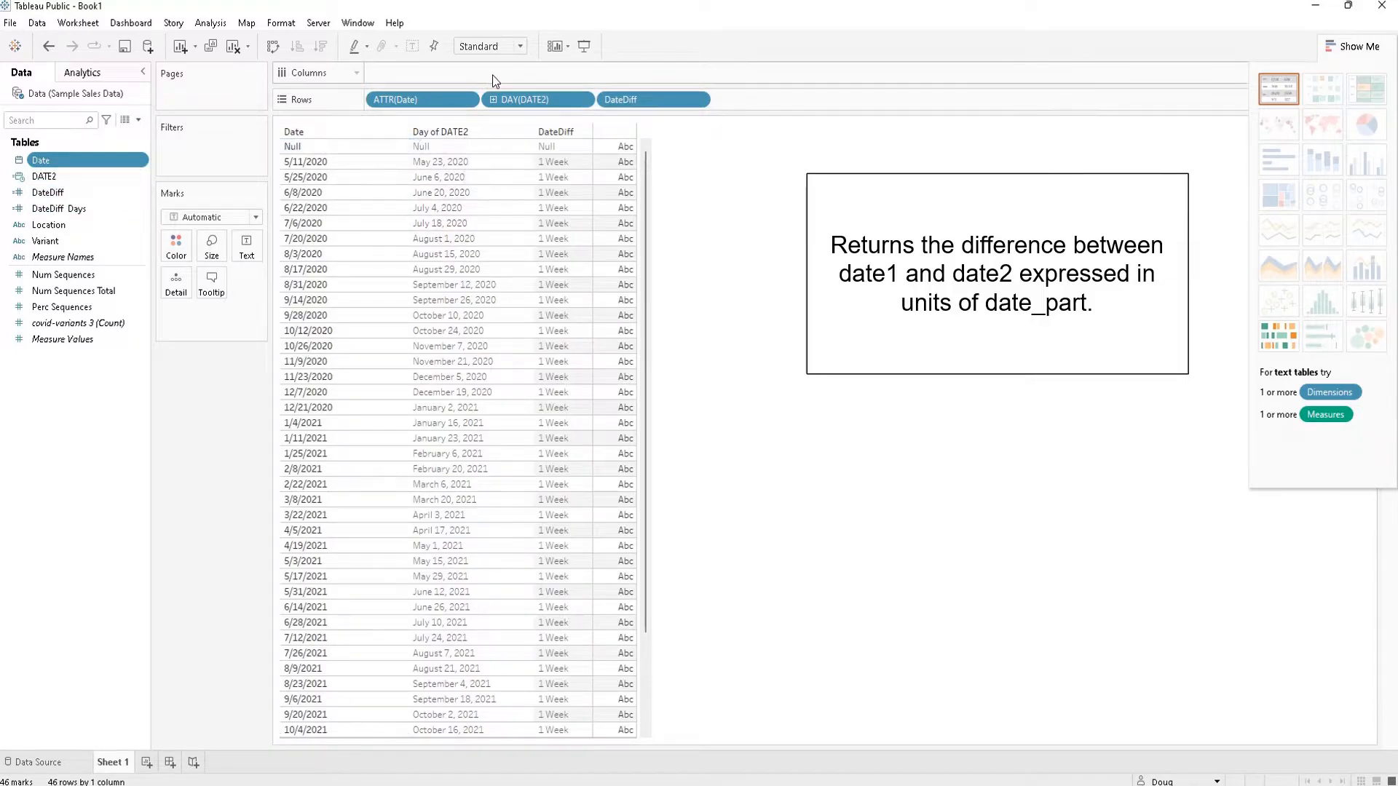
pyautogui.click(47, 192)
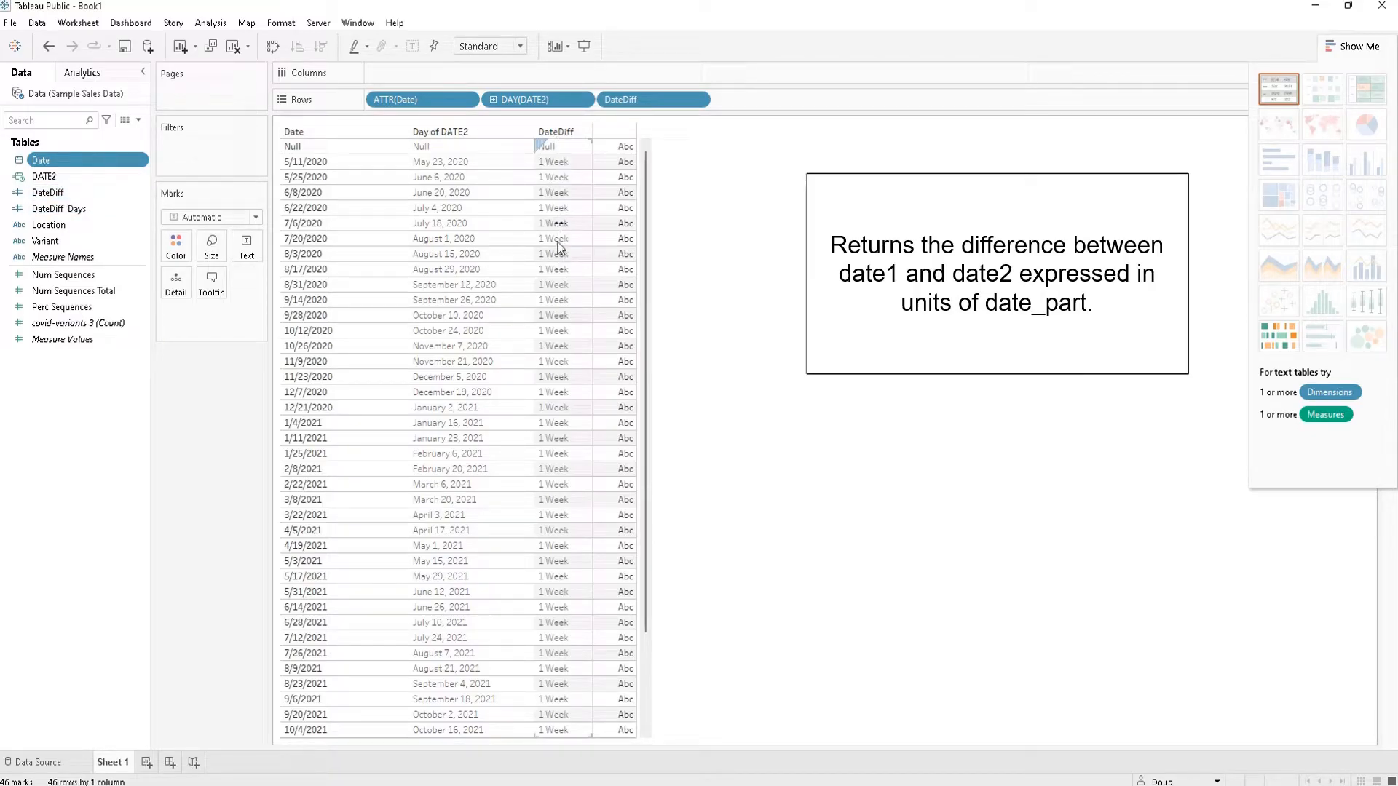
pyautogui.click(47, 192)
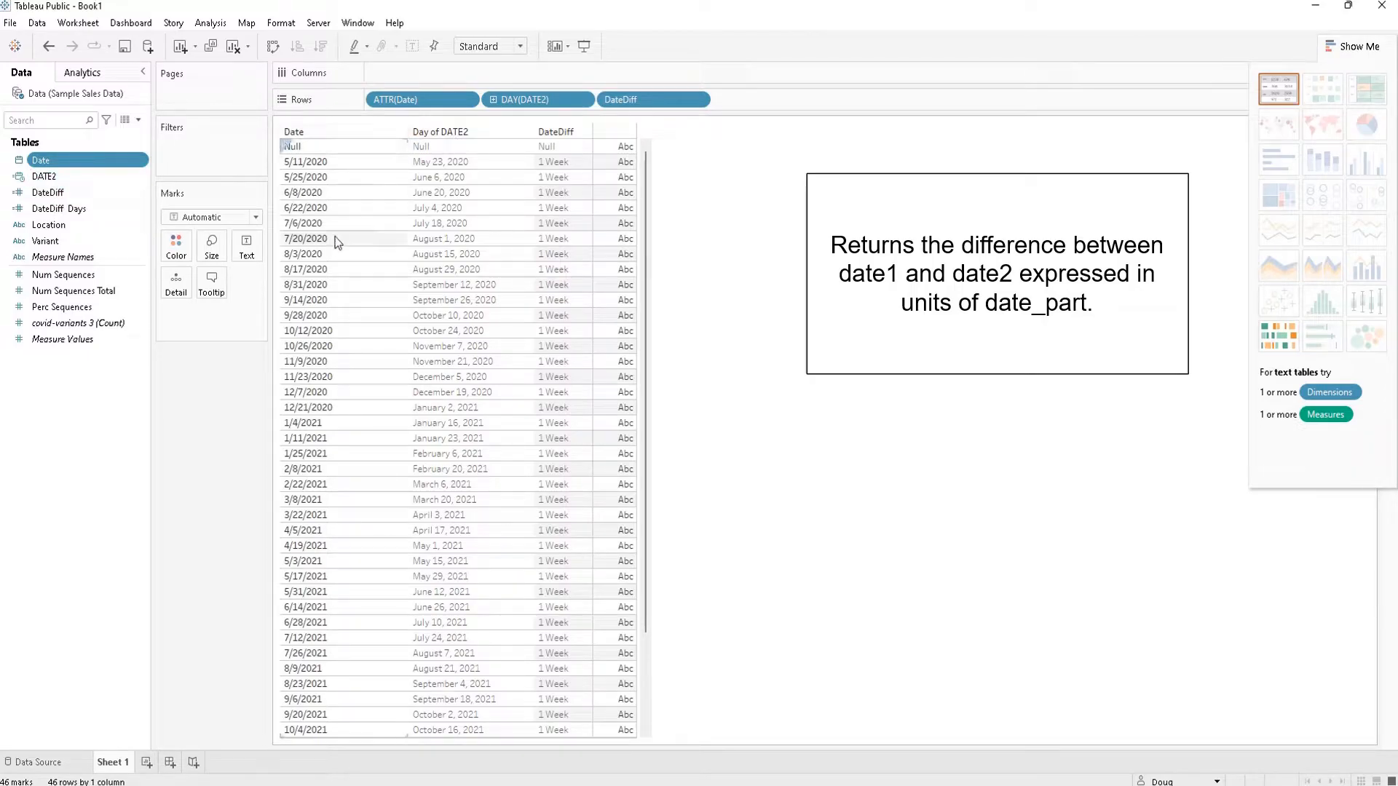
pyautogui.click(304, 237)
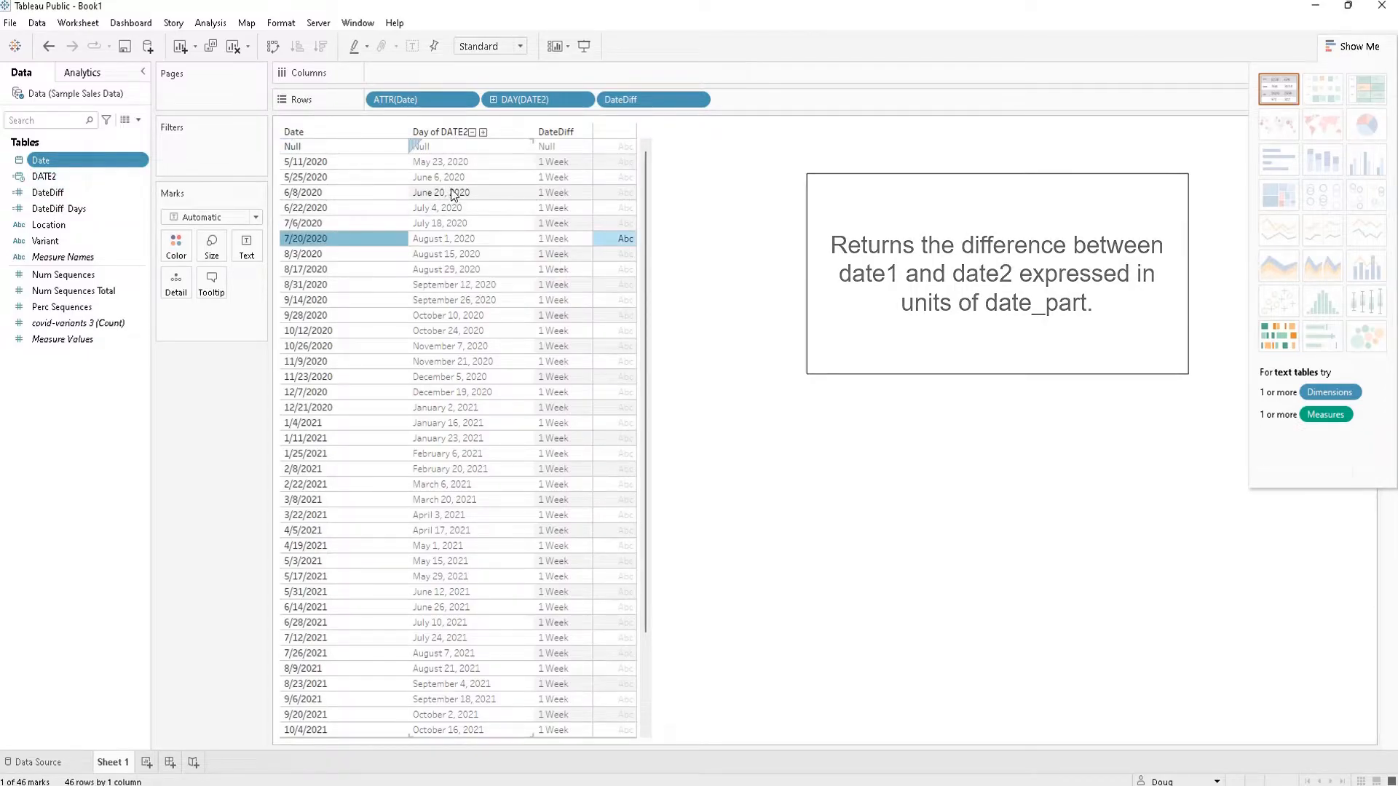
pyautogui.click(47, 193)
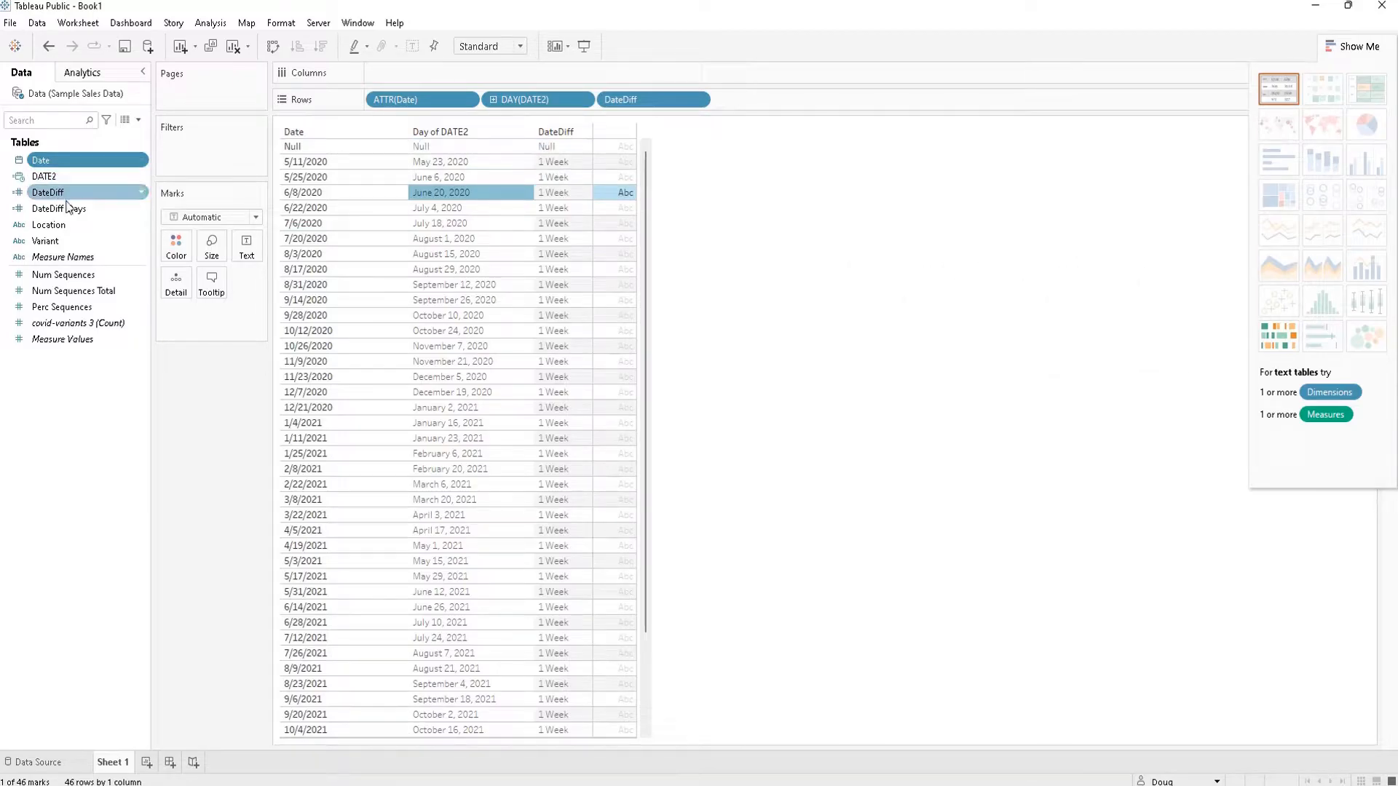
# Step: Review the existing DateDiff week calculation and close it without changes
pyautogui.rightClick(46, 193)
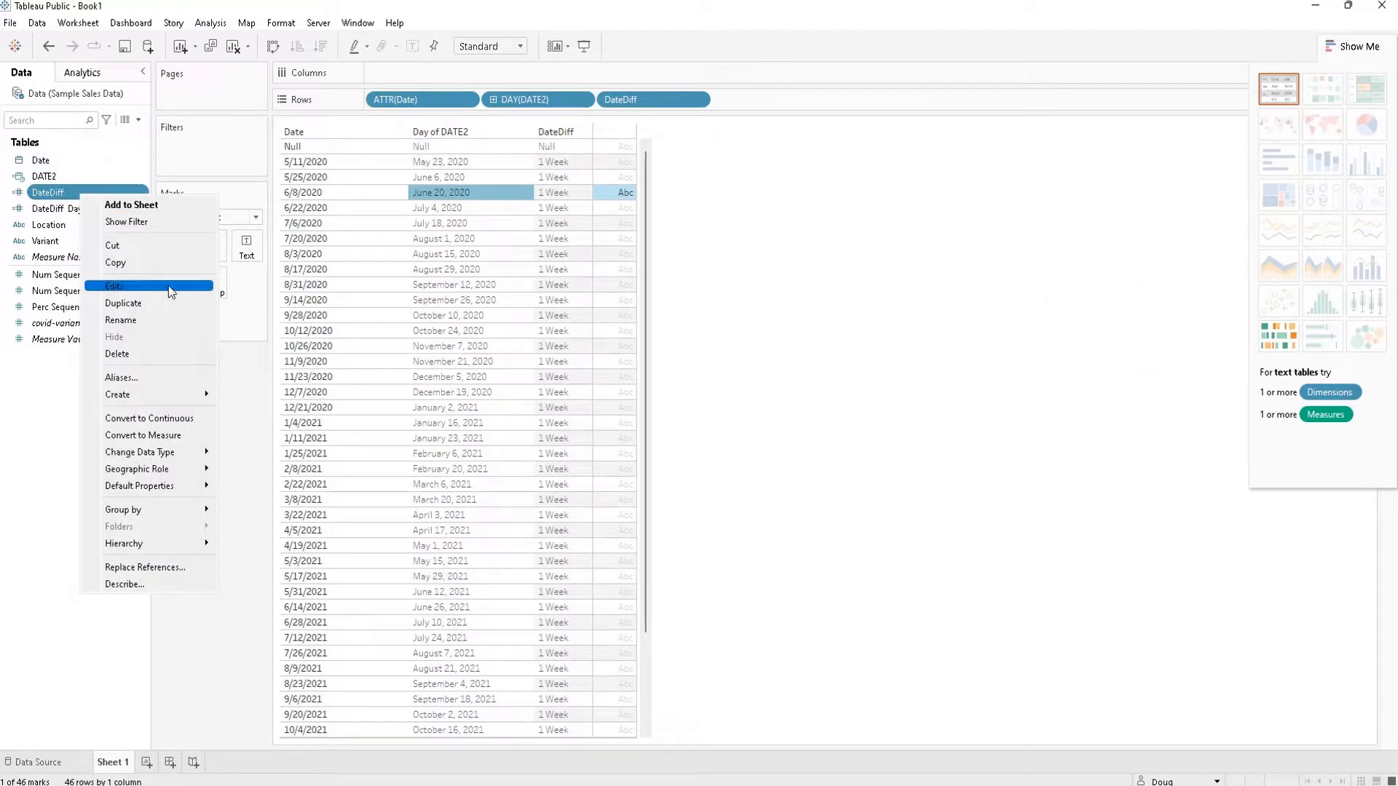
pyautogui.click(114, 287)
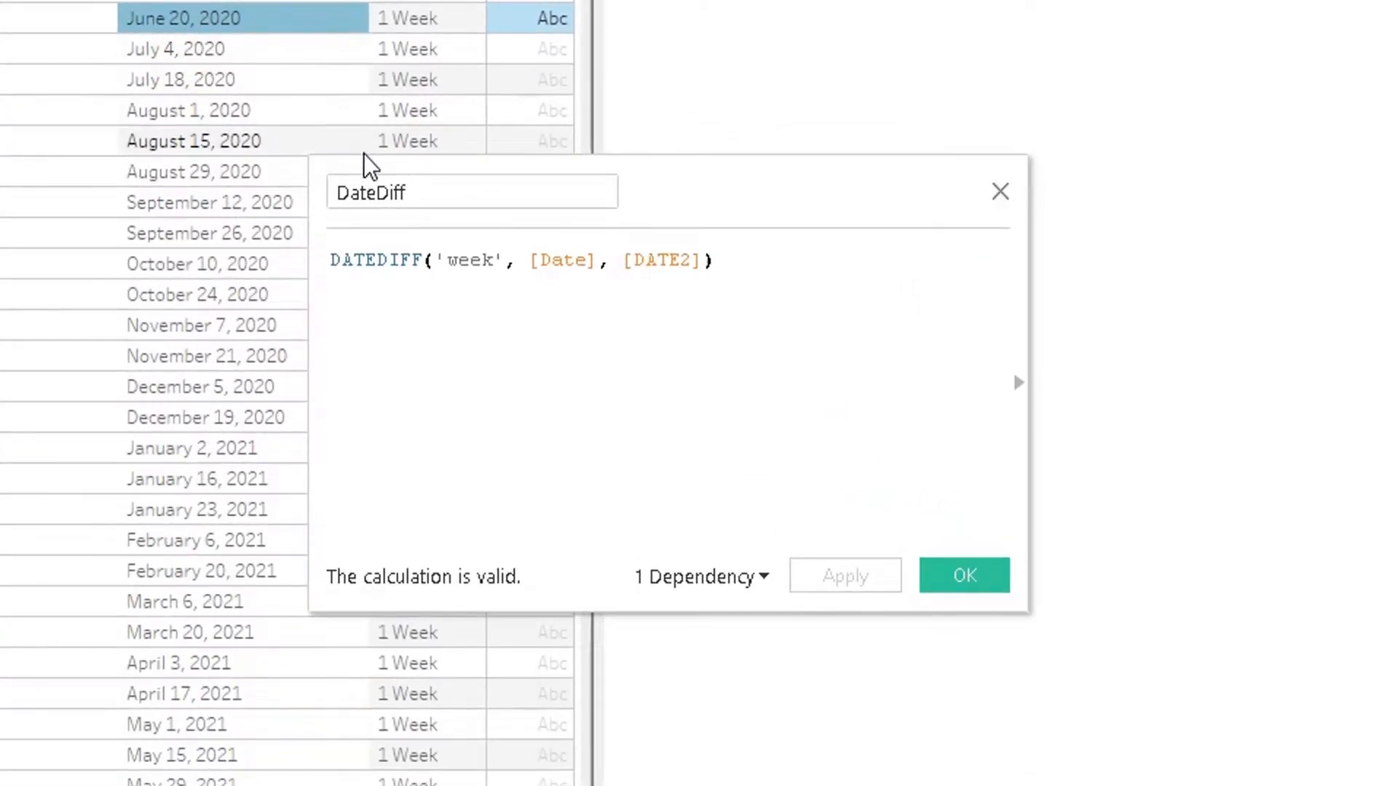
pyautogui.click(463, 261)
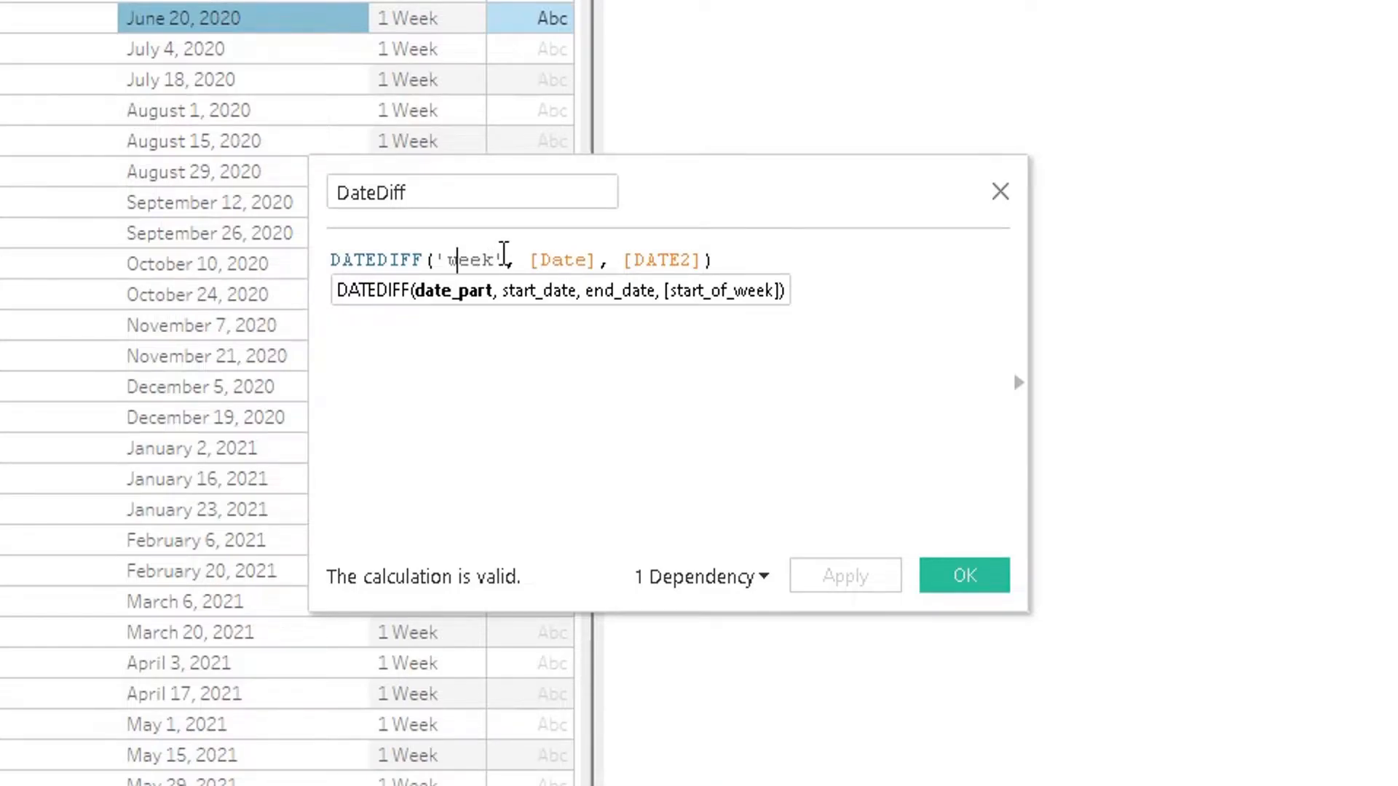
pyautogui.moveTo(506, 259)
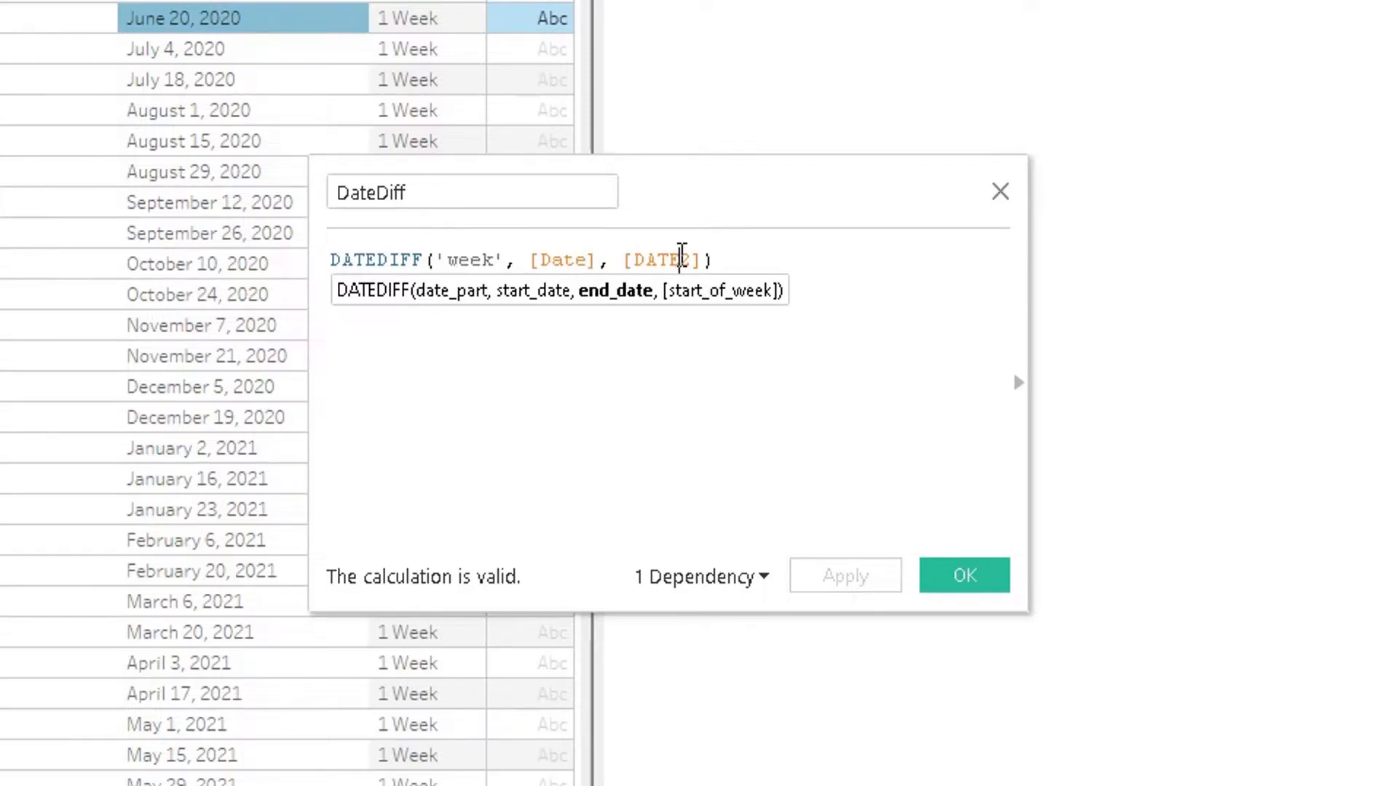
pyautogui.write('2')
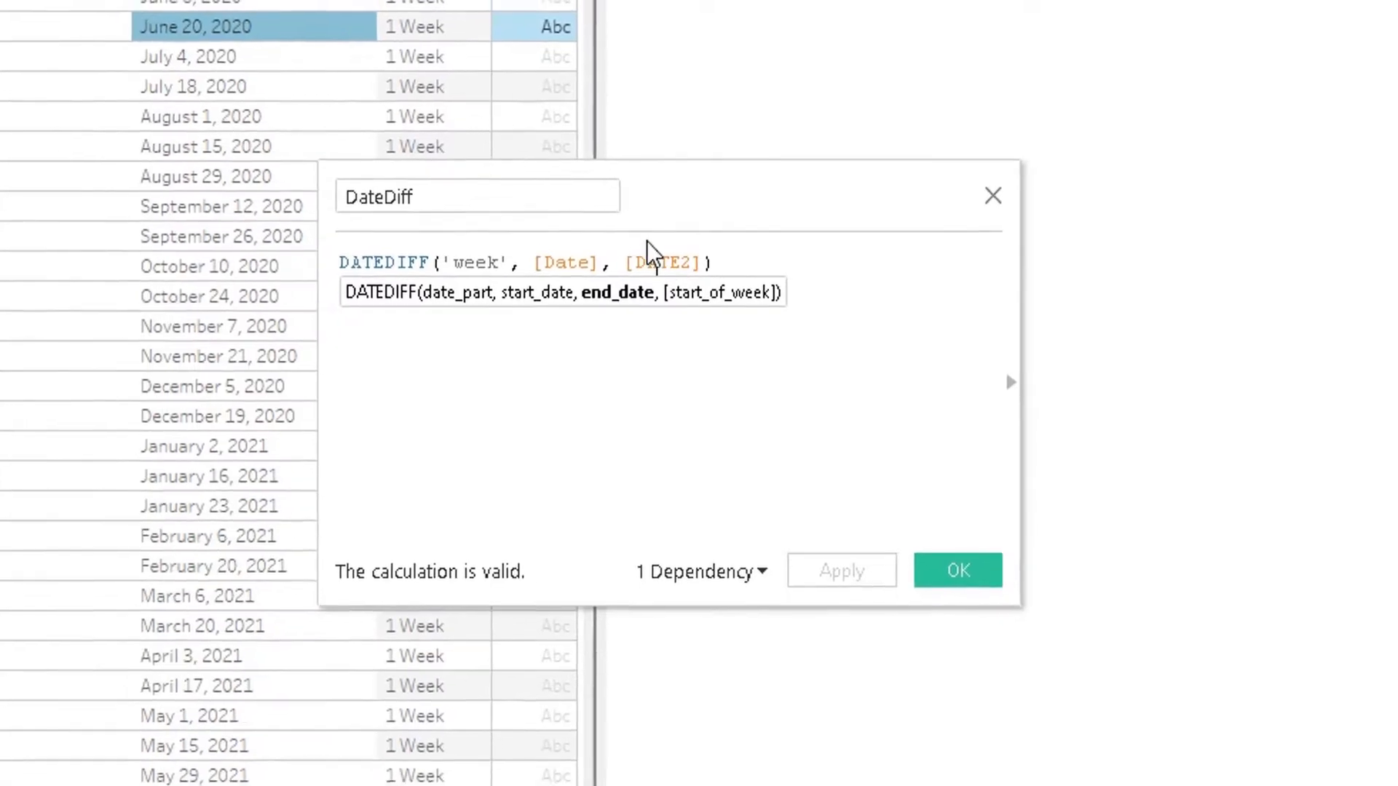
pyautogui.click(959, 571)
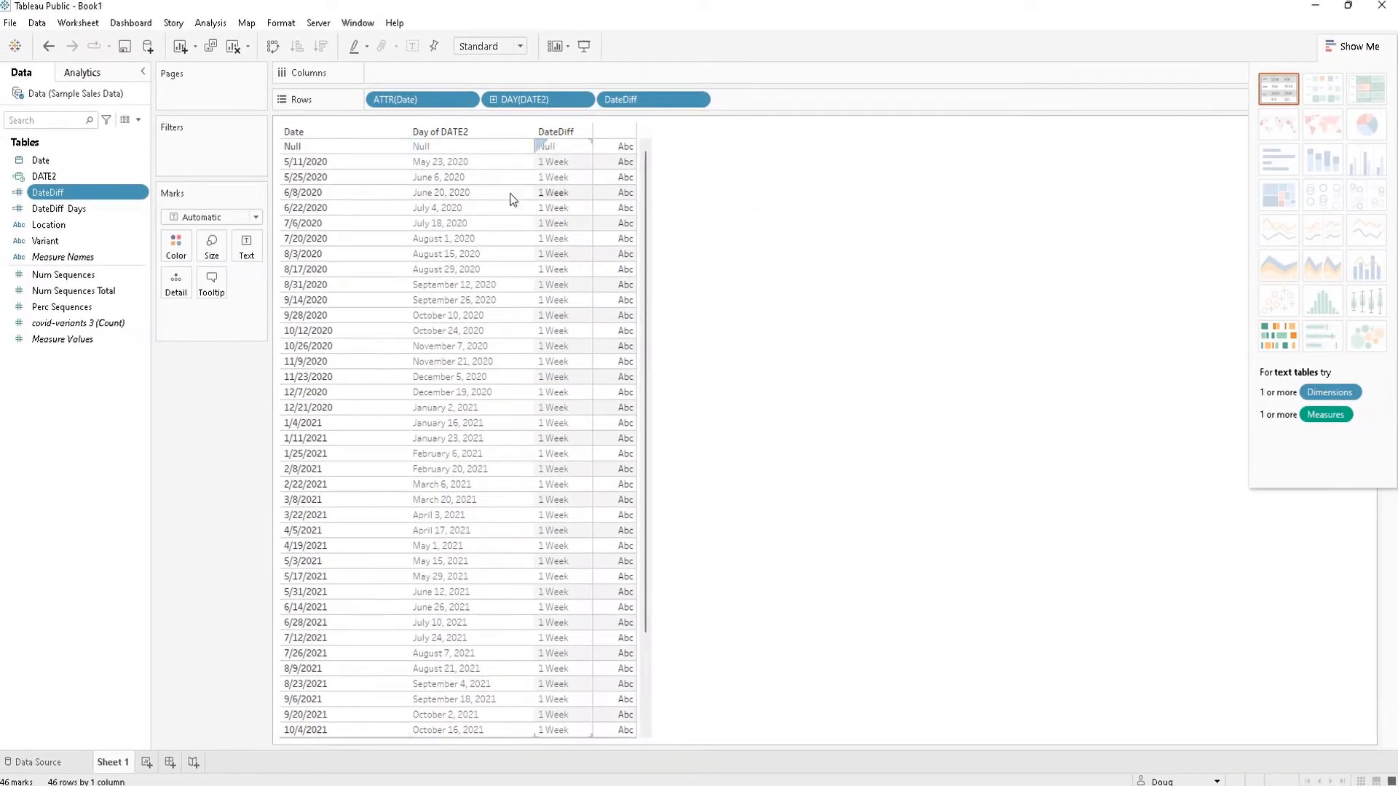
pyautogui.moveTo(605, 223)
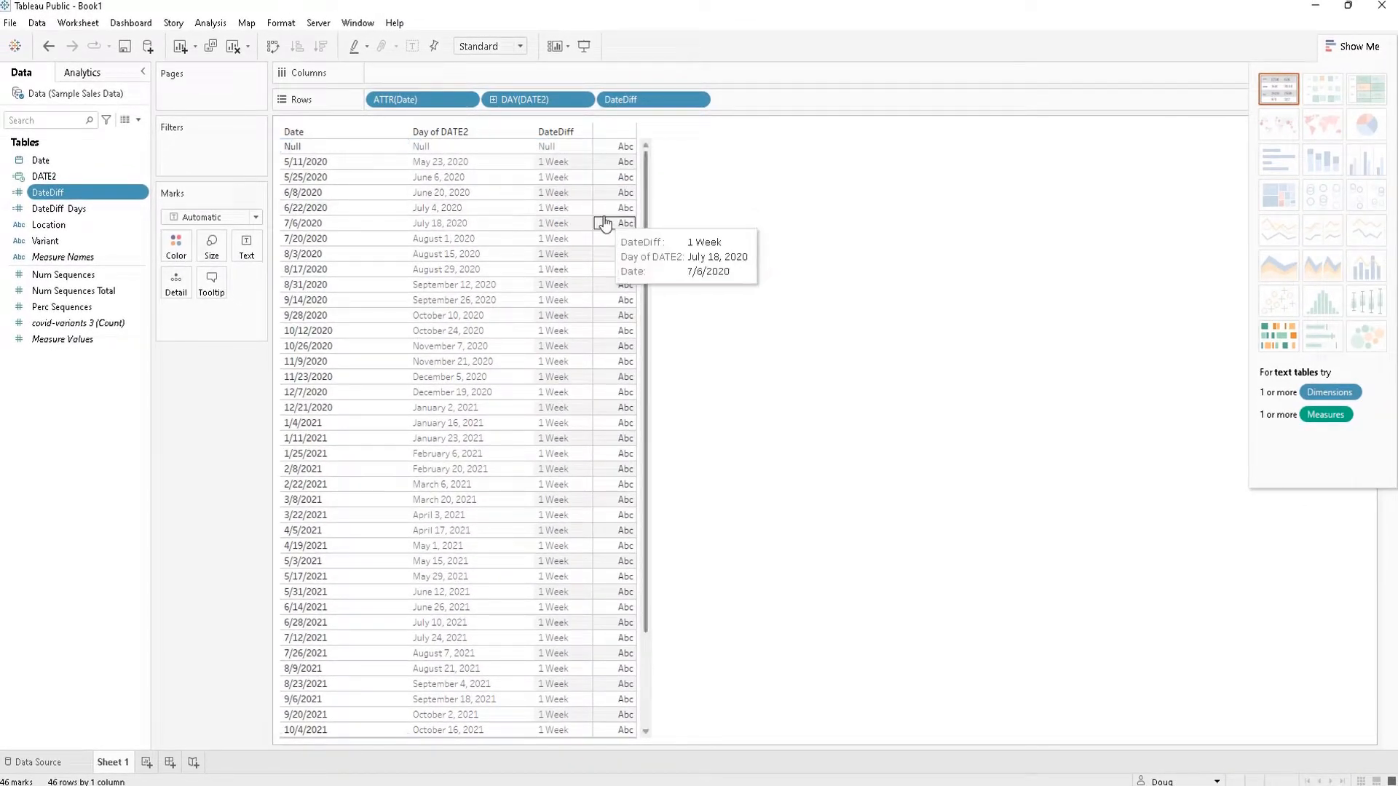
pyautogui.moveTo(80, 362)
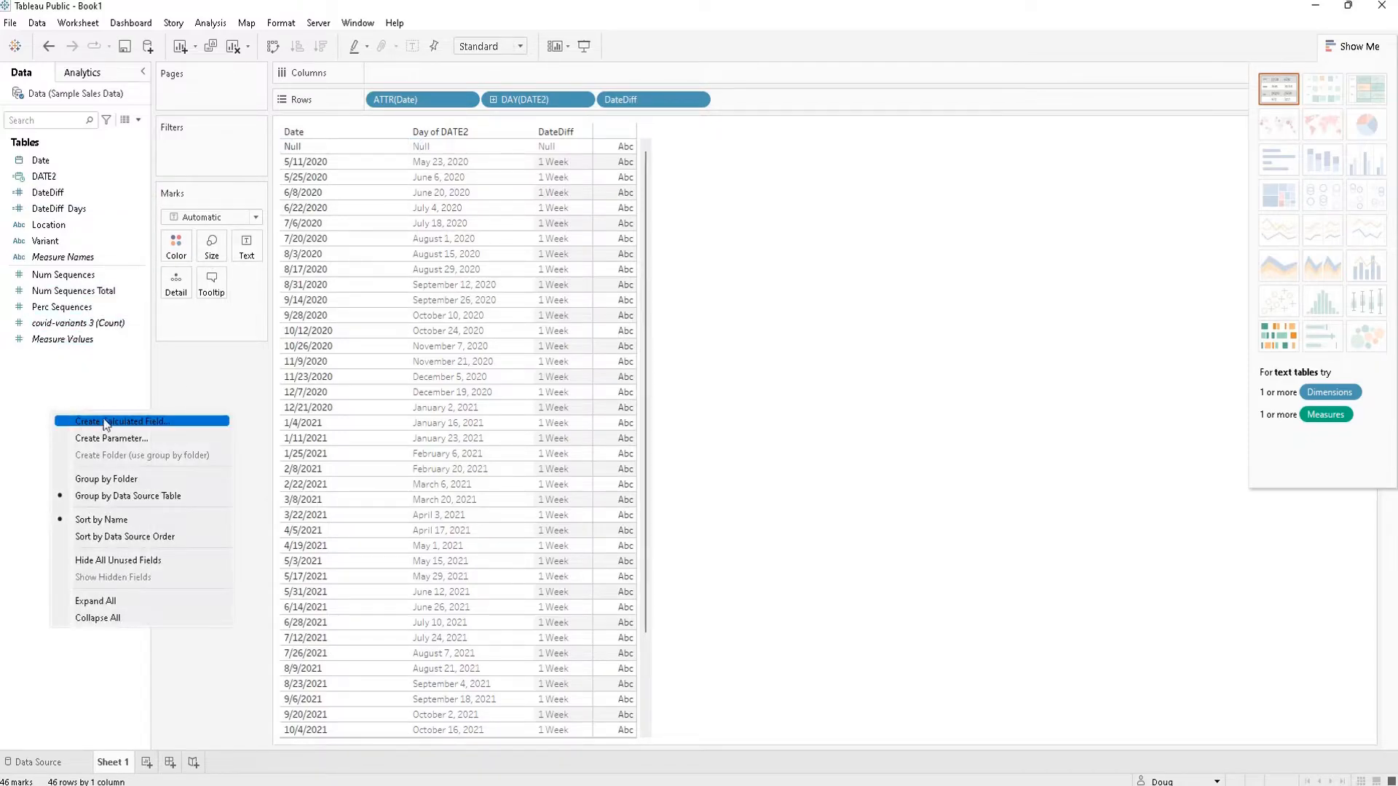
# Step: Create a calculated field named DateDIFF starting with the DATEDIFF function
pyautogui.click(116, 421)
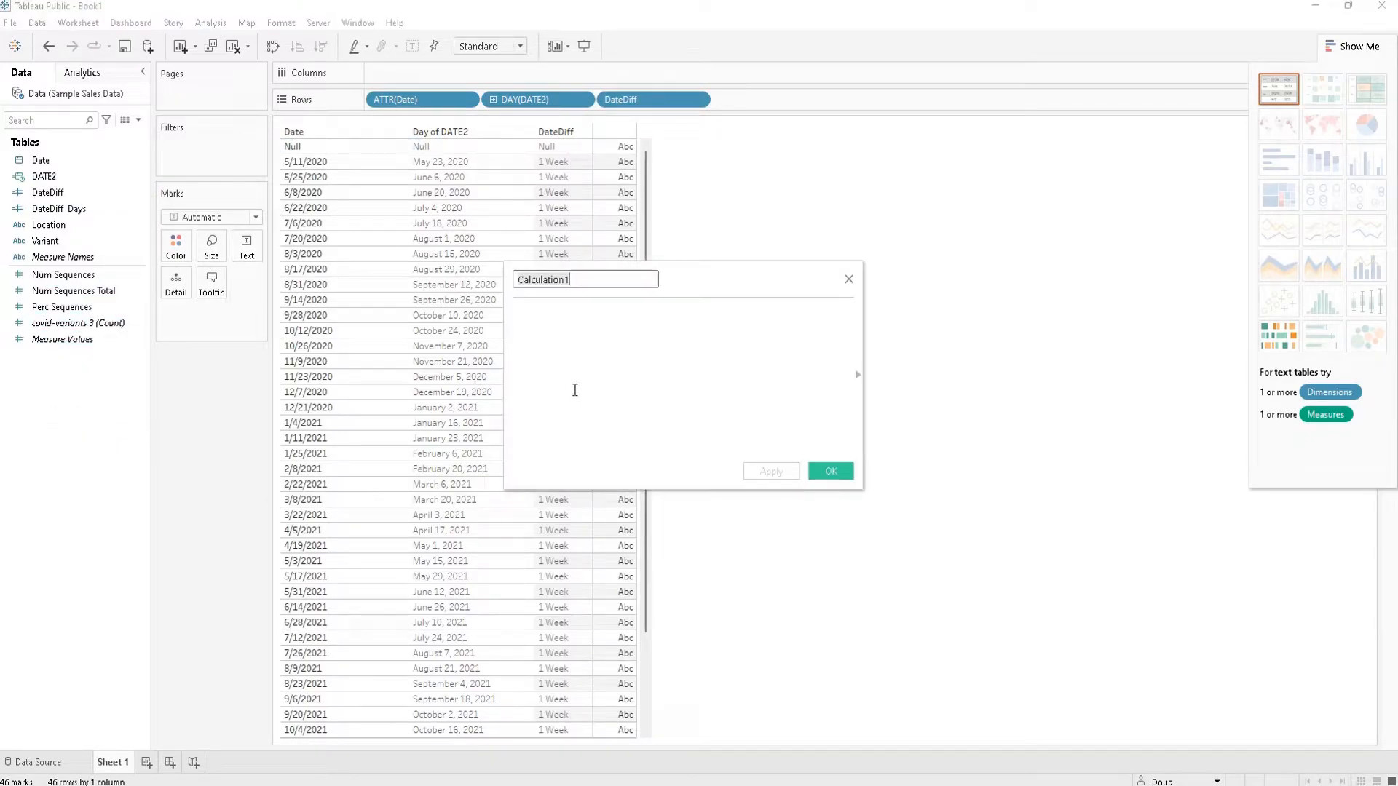
pyautogui.write('DateDIFF')
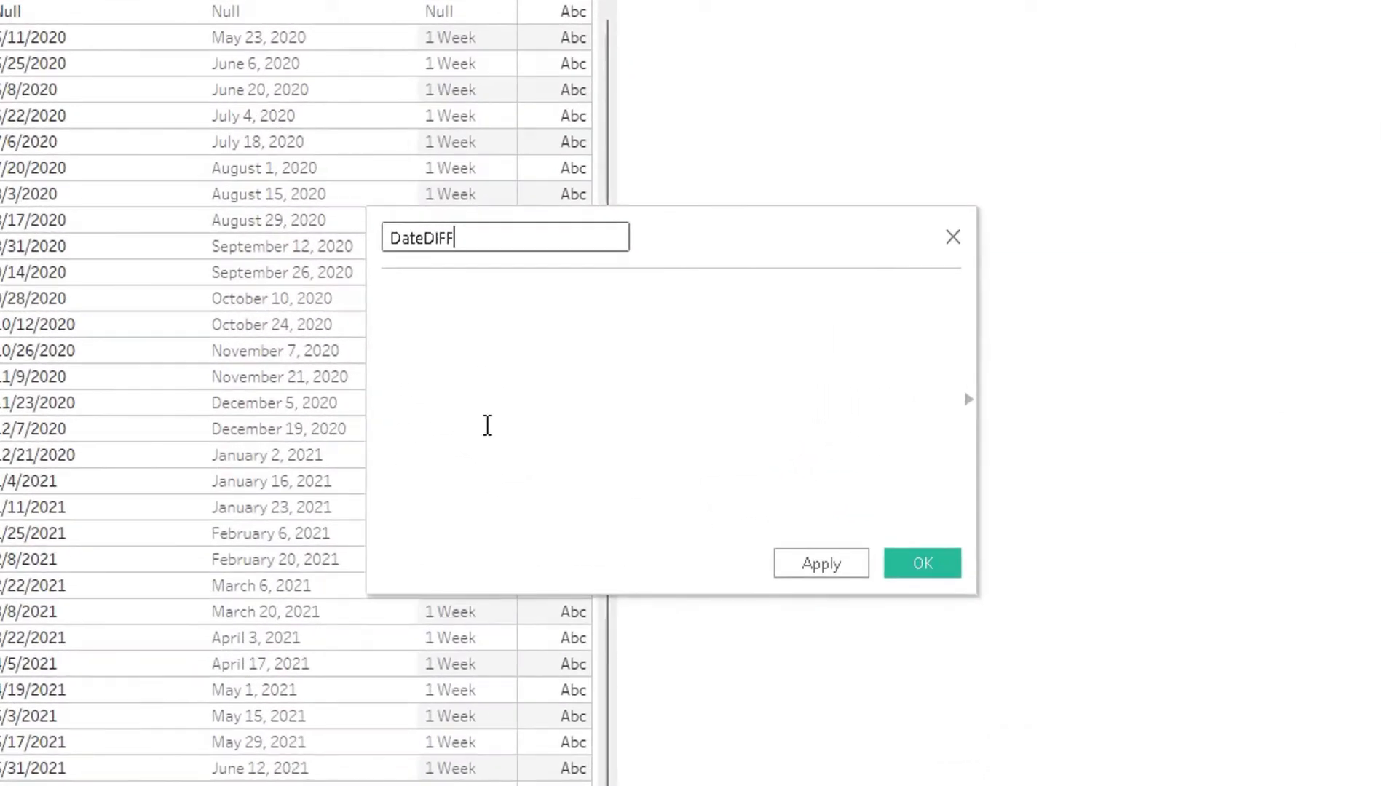
pyautogui.write('DateDi')
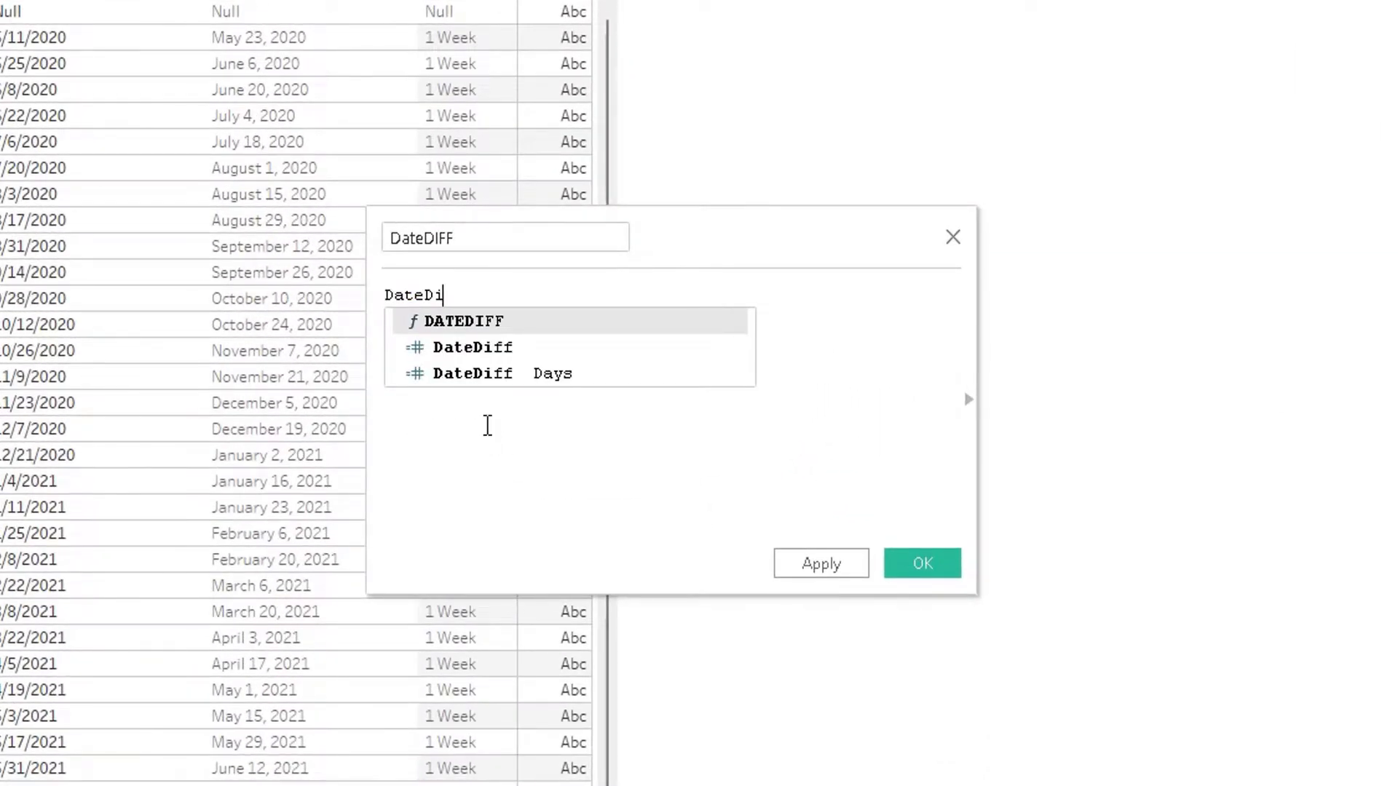
pyautogui.click(476, 321)
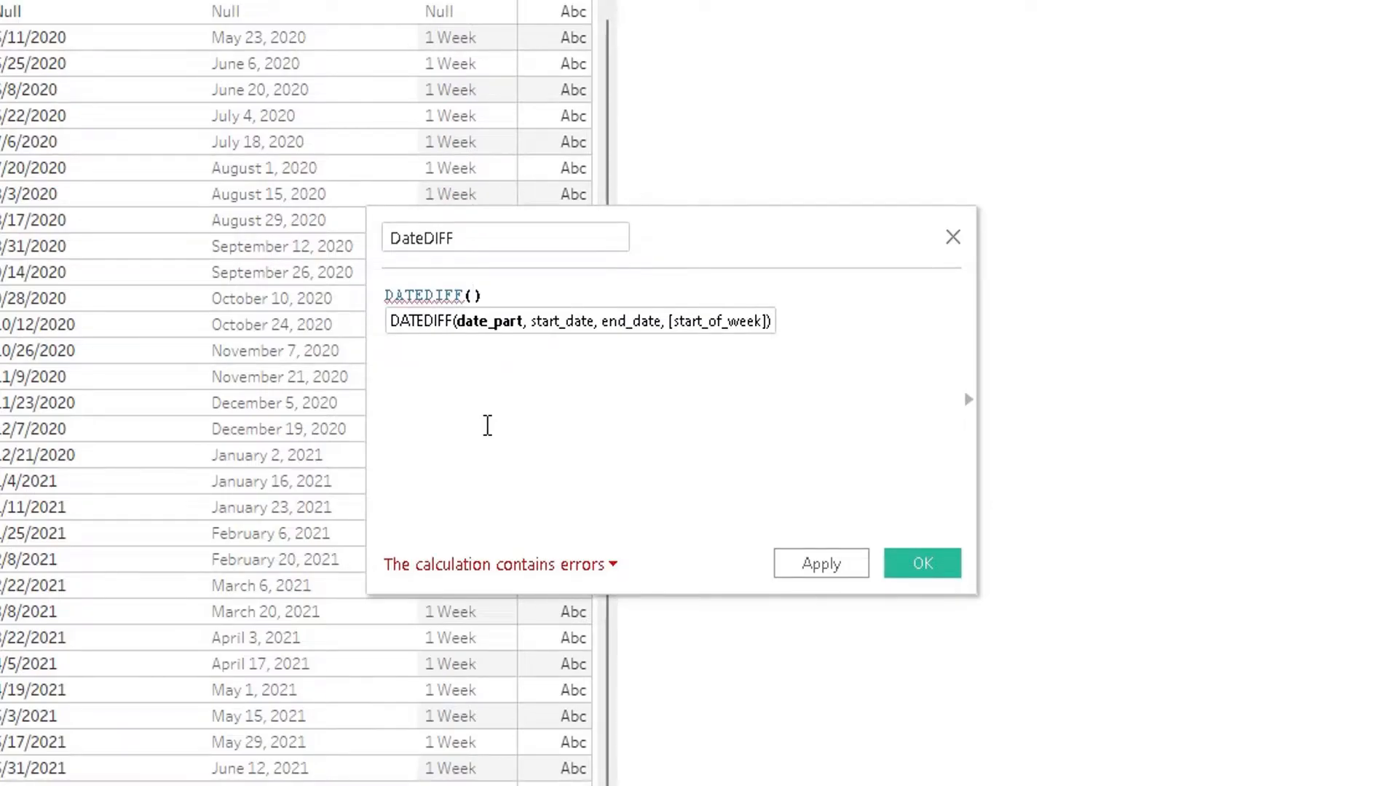
# Step: Complete the formula as DATEDIFF('day', [Date], [DATE2]) and apply it
pyautogui.write("'day")
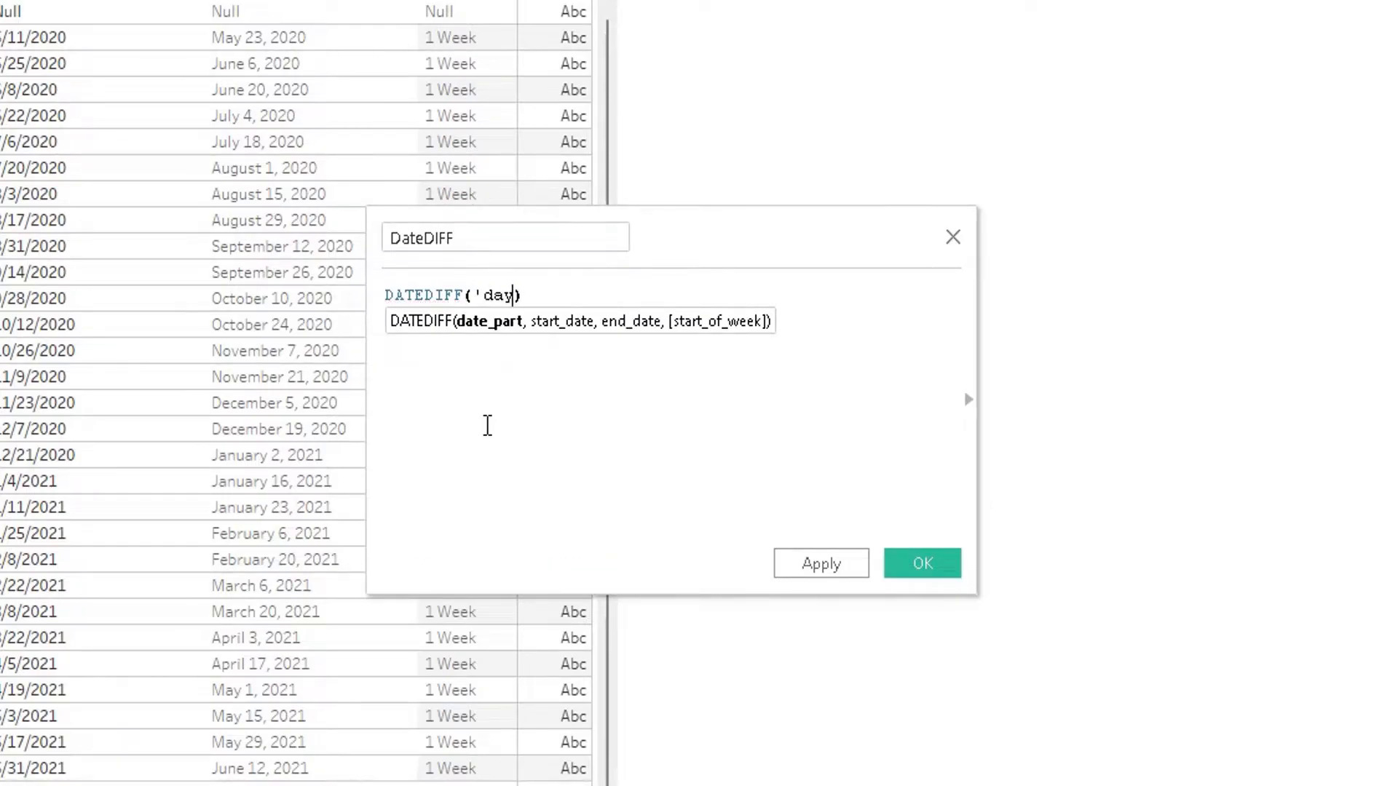
pyautogui.write("'")
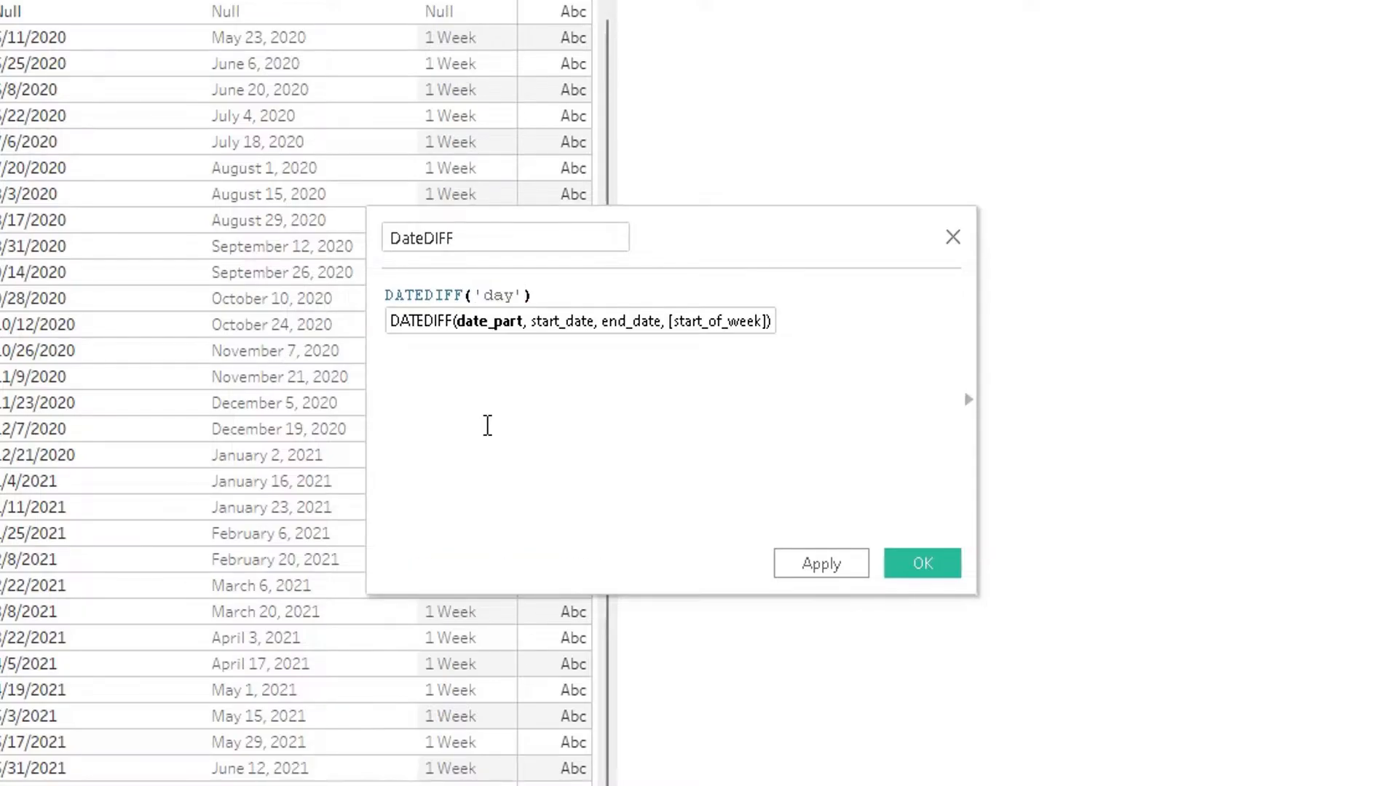
pyautogui.write(',')
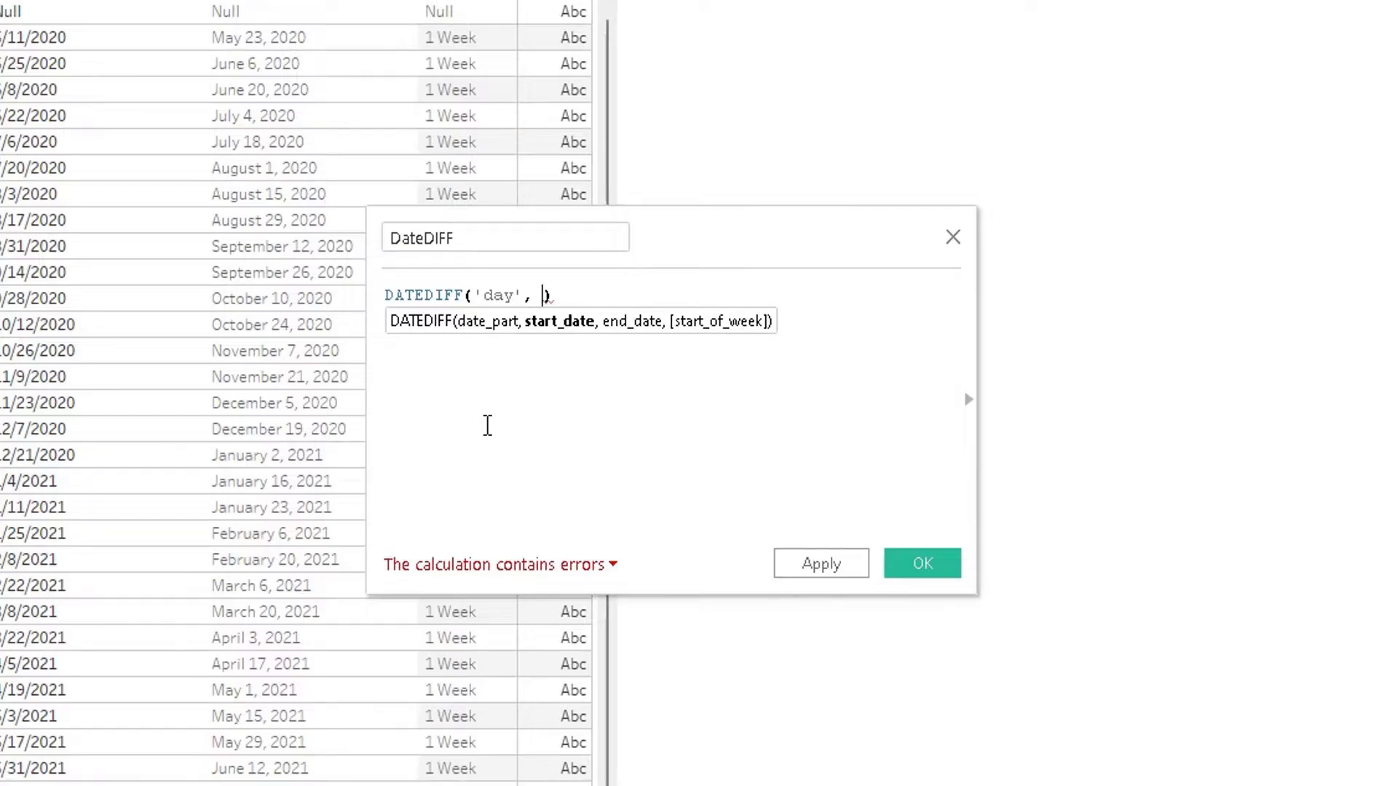
pyautogui.write('date')
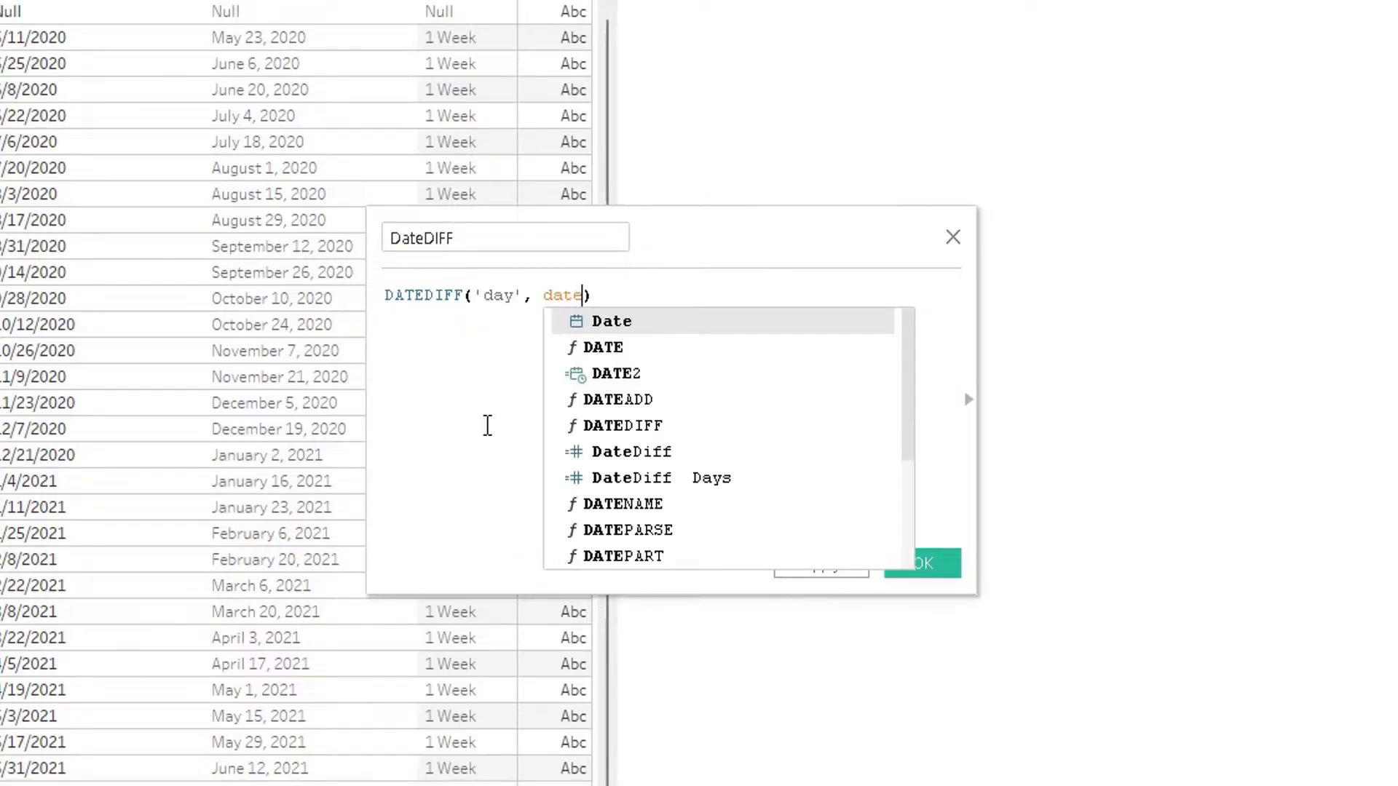
pyautogui.click(611, 320)
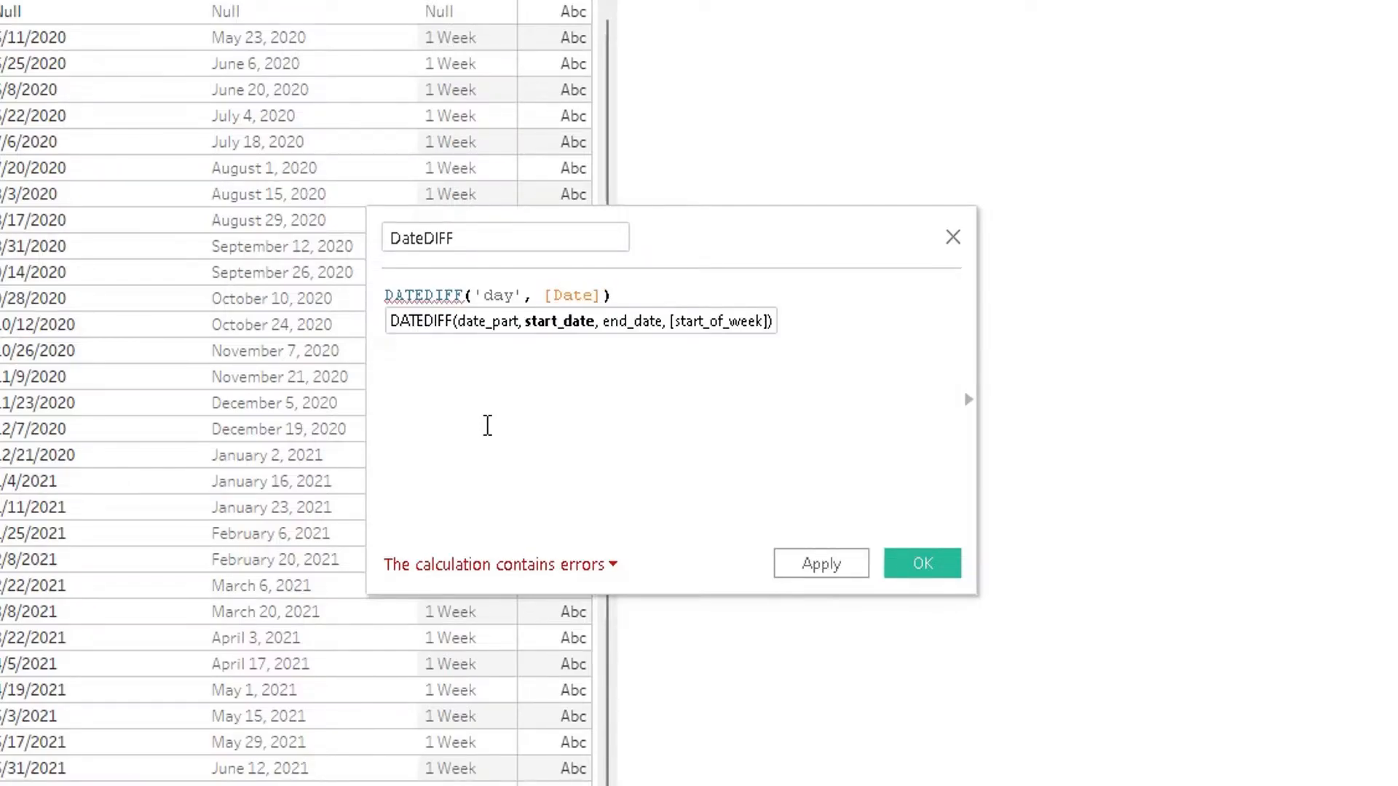
pyautogui.write(',')
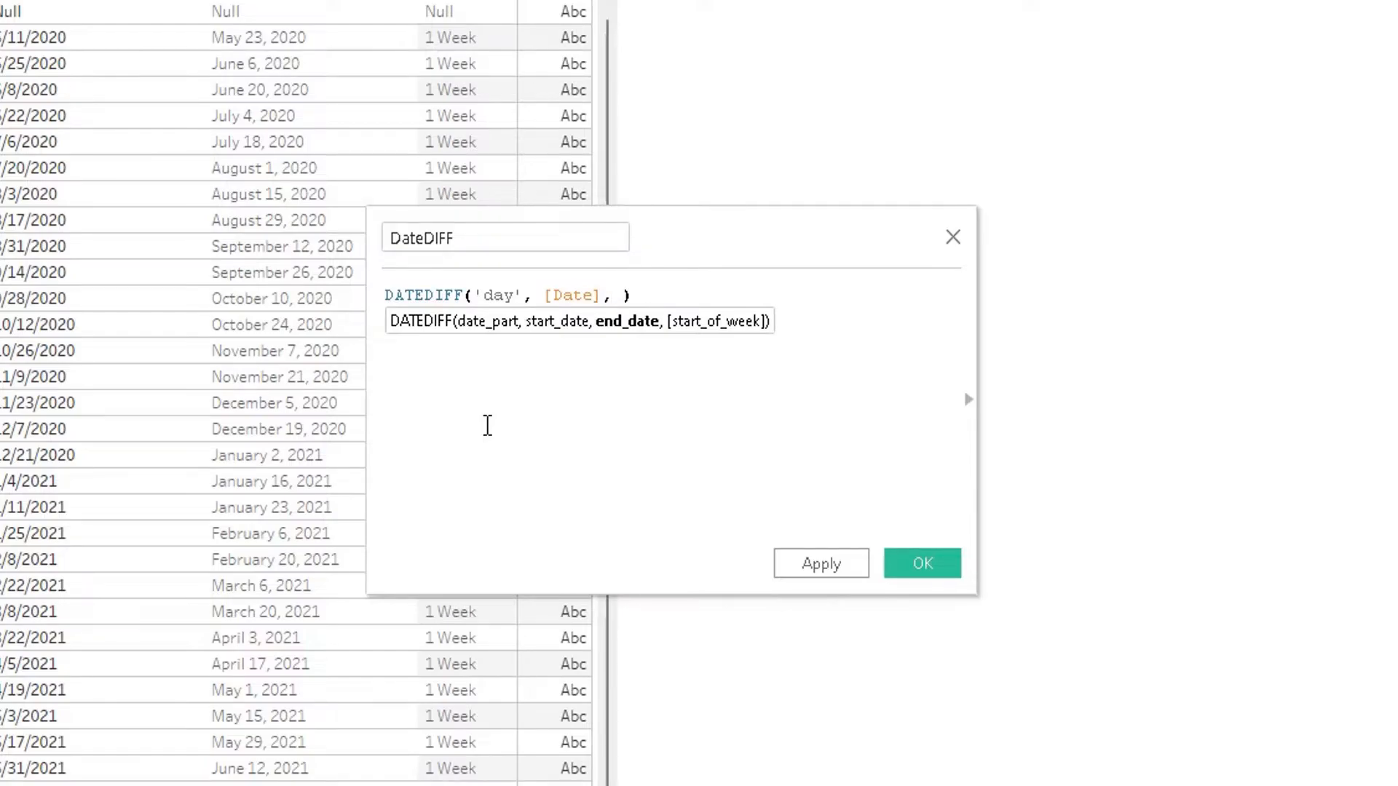
pyautogui.write('date2')
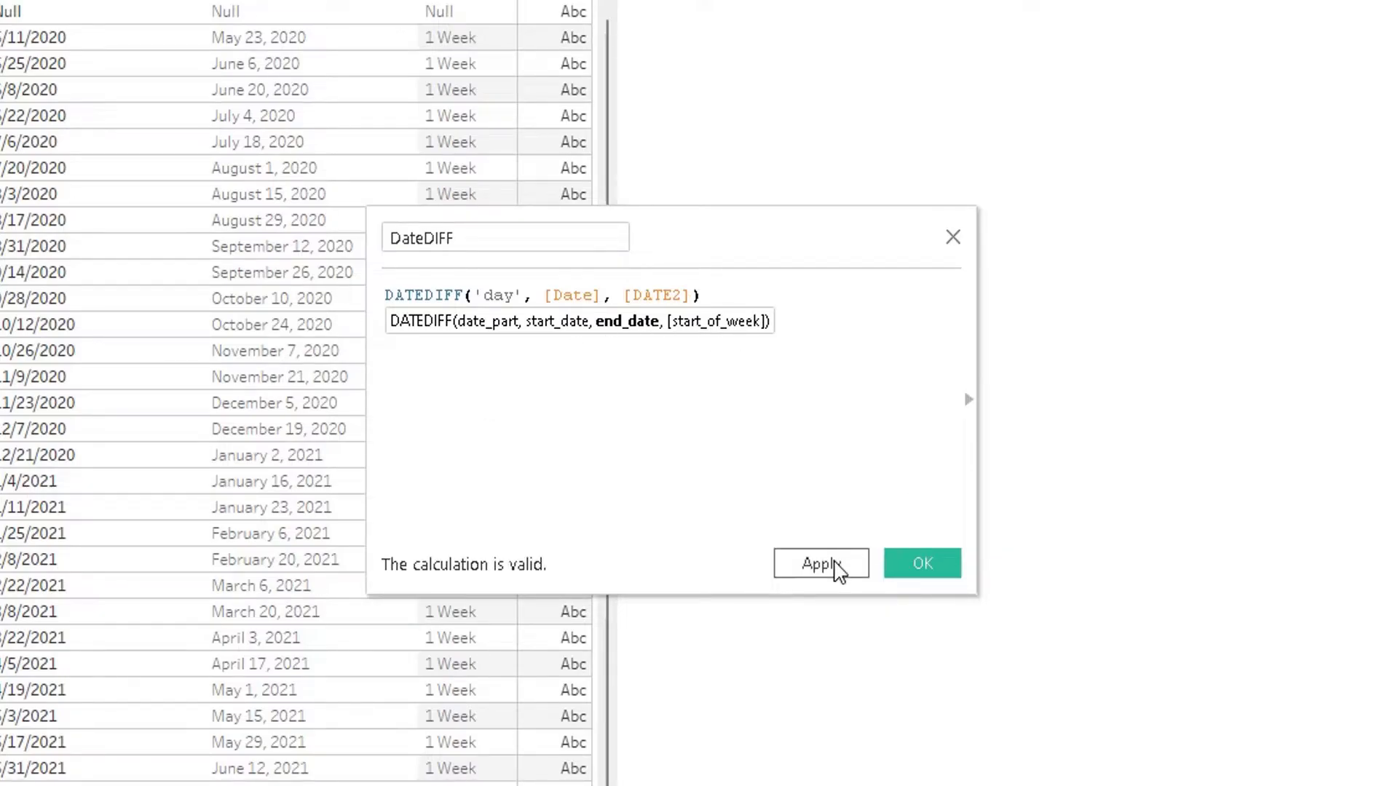
pyautogui.click(819, 564)
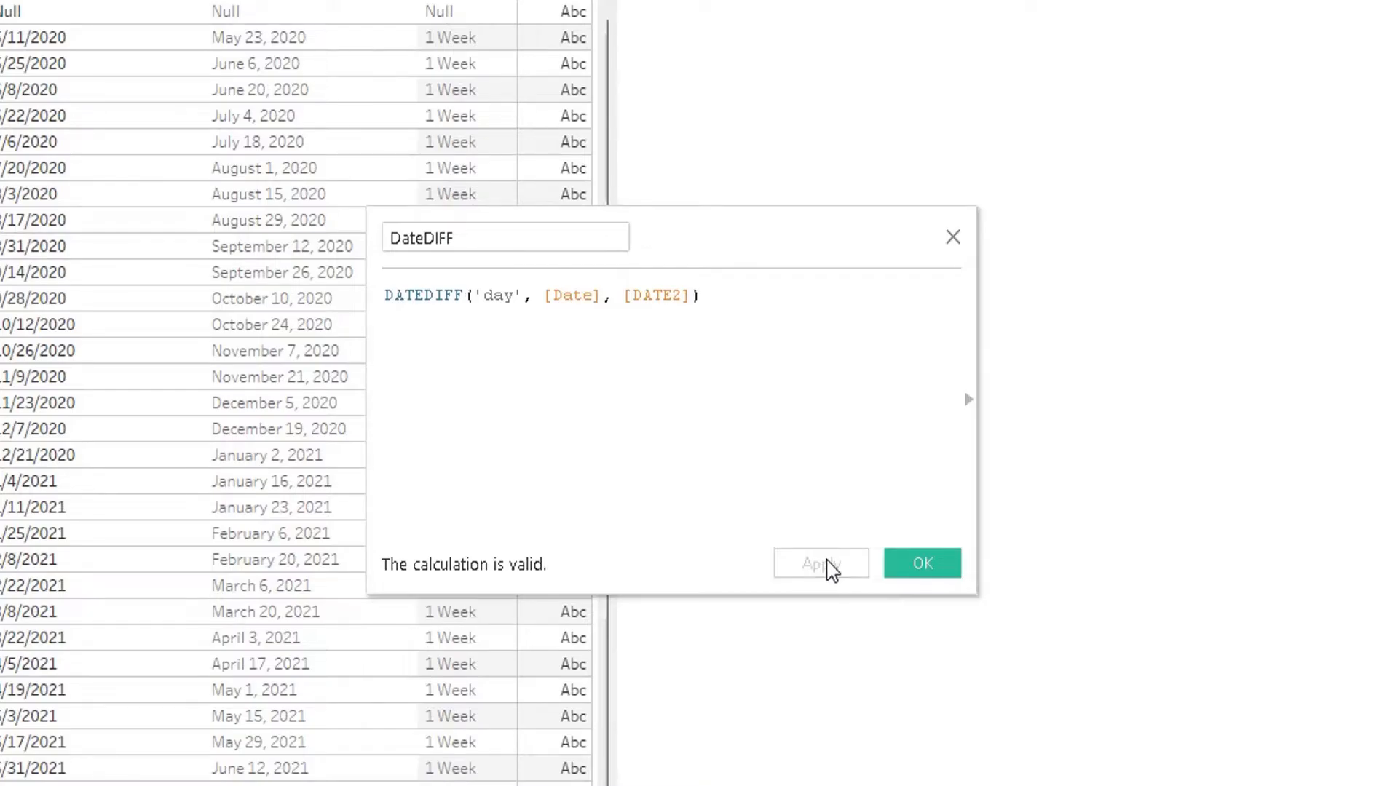
pyautogui.click(920, 563)
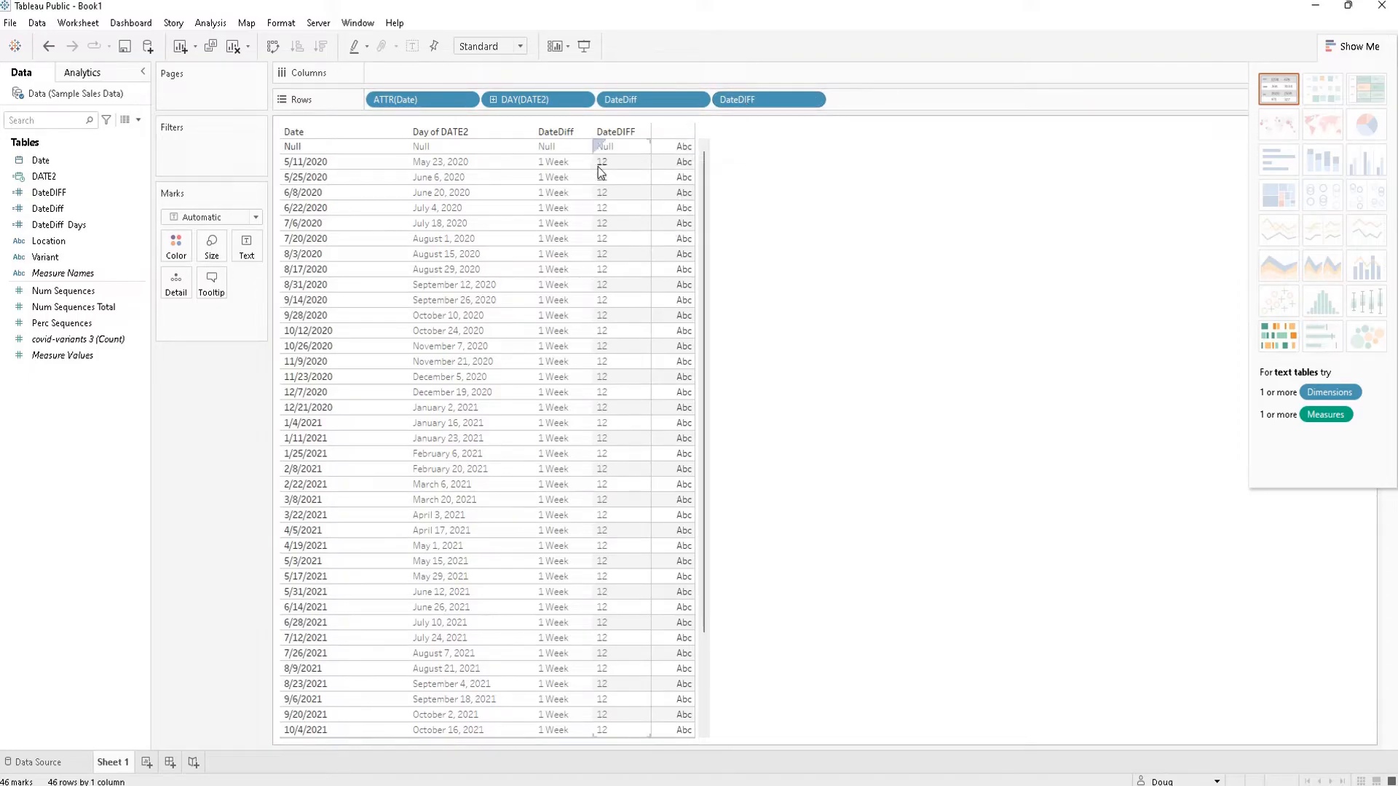
pyautogui.moveTo(609, 168)
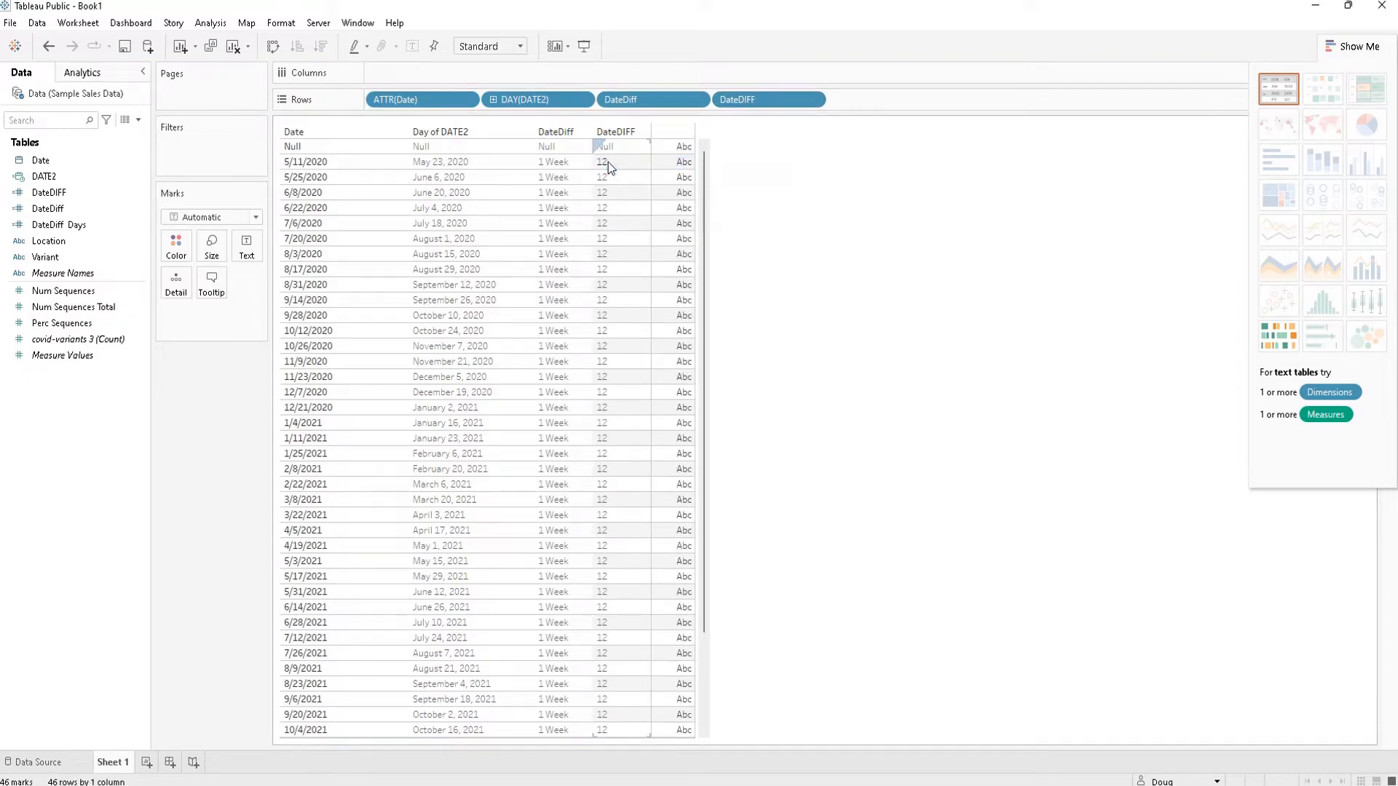
pyautogui.click(305, 161)
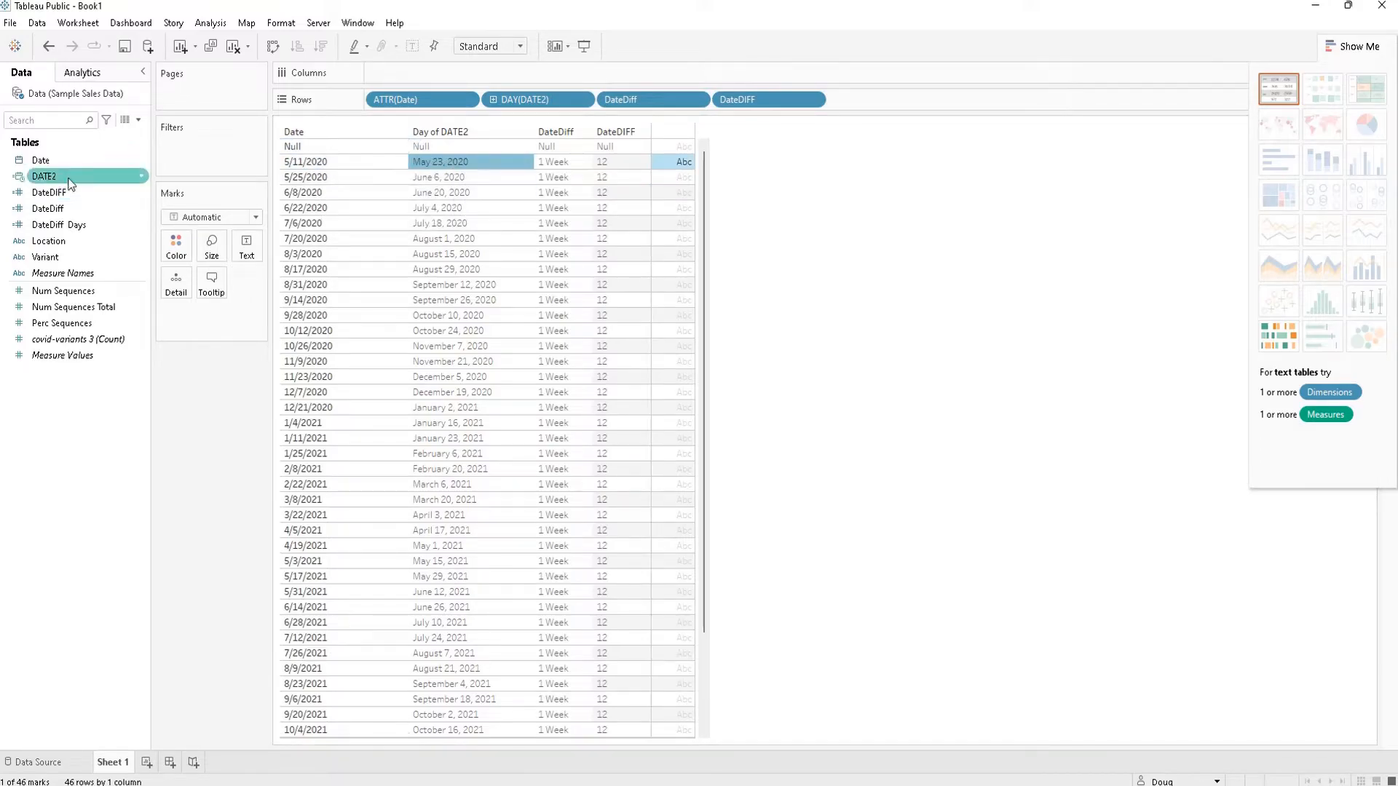
# Step: Edit DATE2 so its DATEADD interval is 20 days instead of 1
pyautogui.rightClick(44, 176)
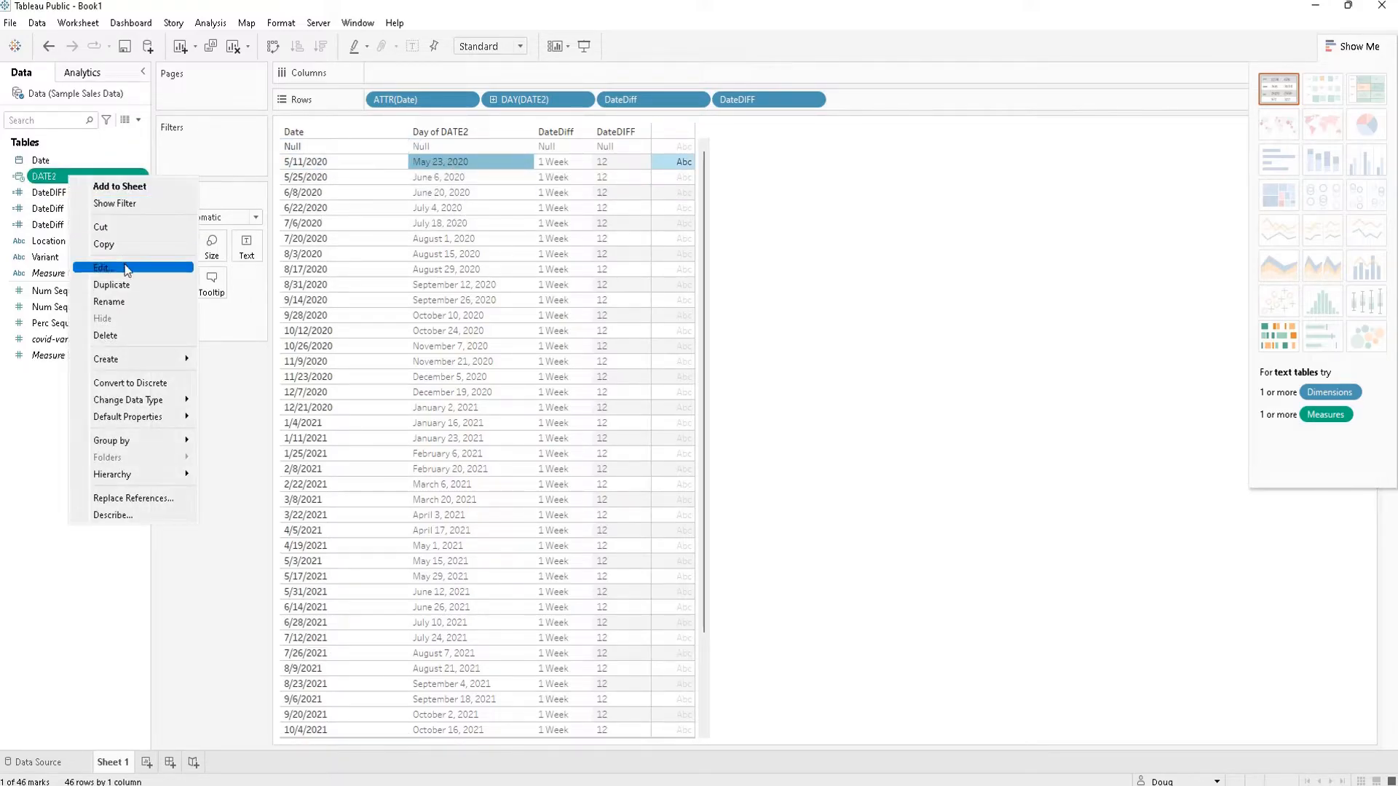
pyautogui.click(102, 268)
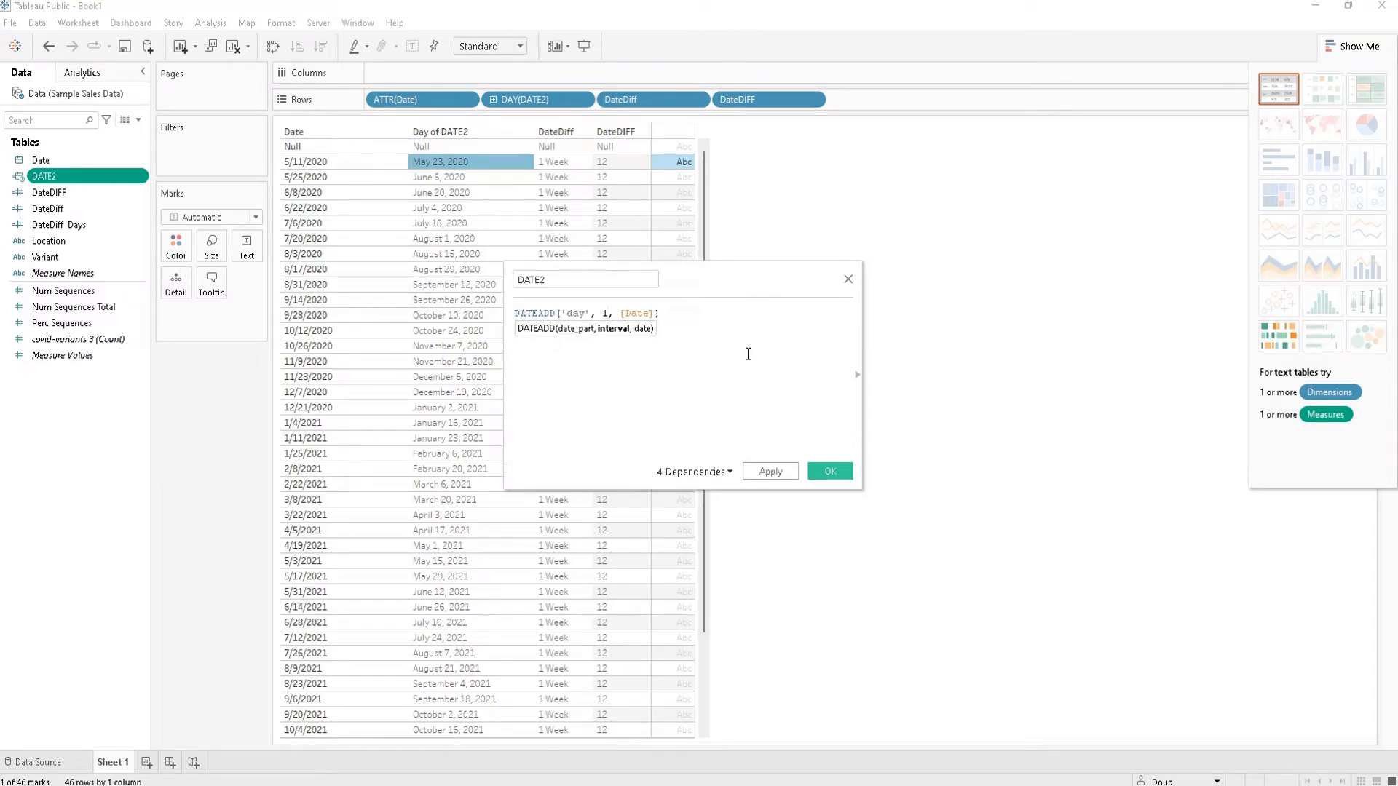
pyautogui.write('20')
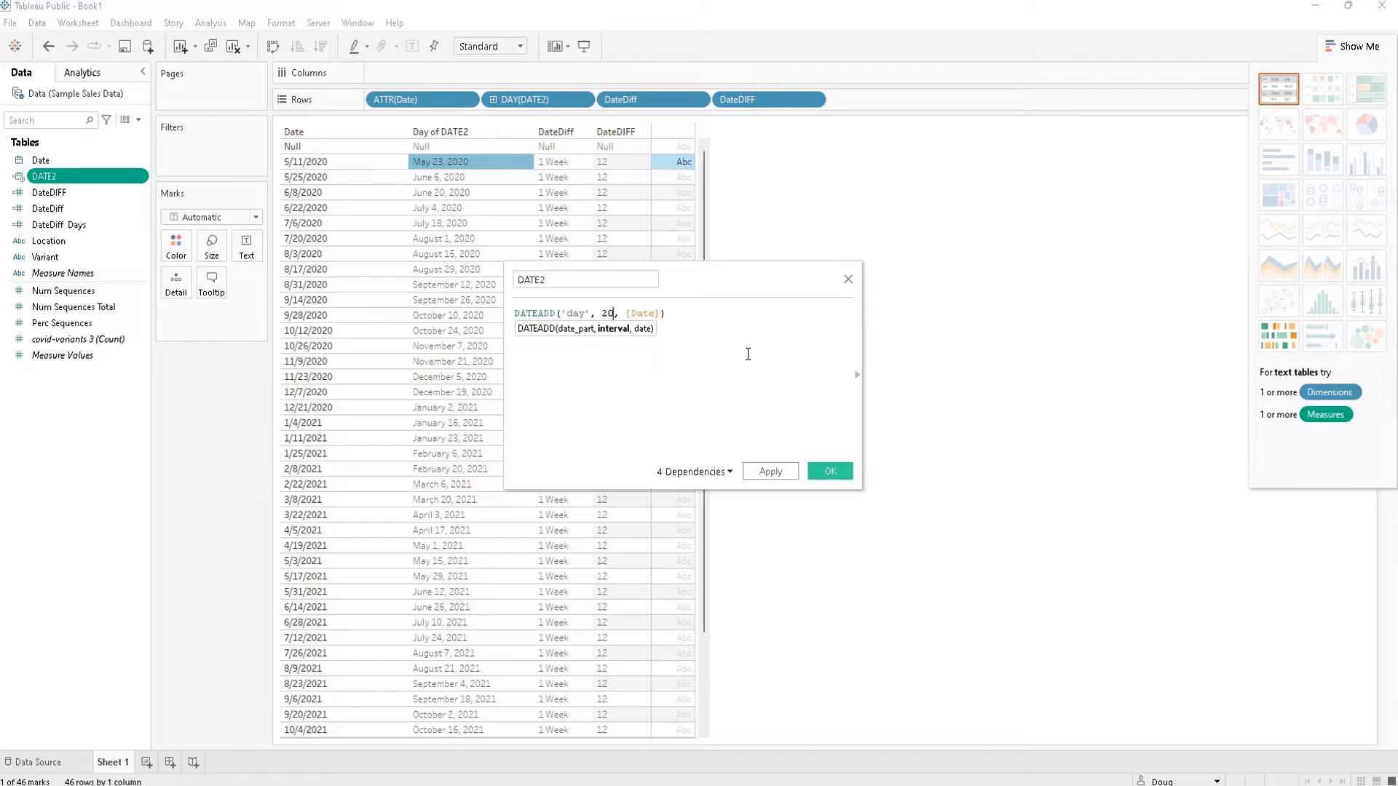
pyautogui.click(828, 471)
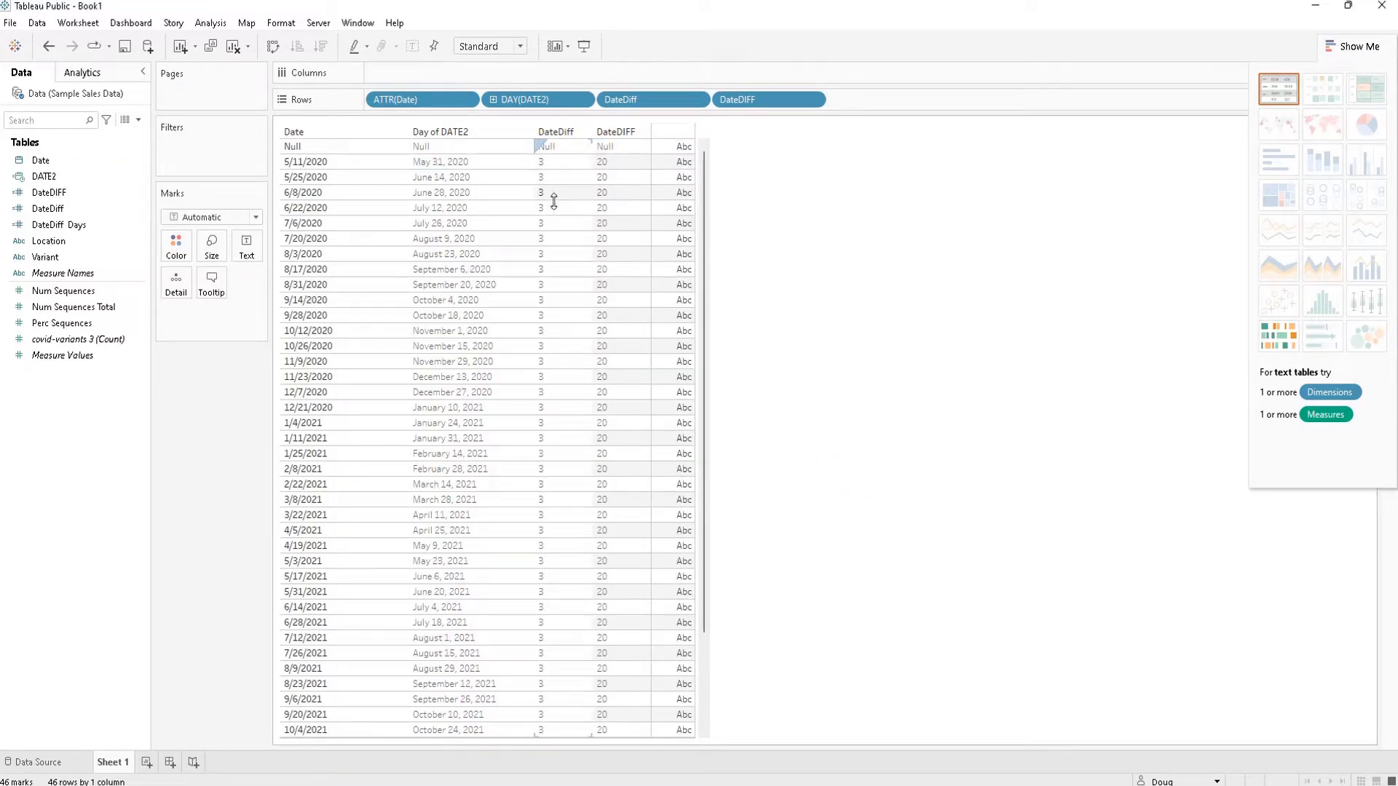
pyautogui.moveTo(571, 232)
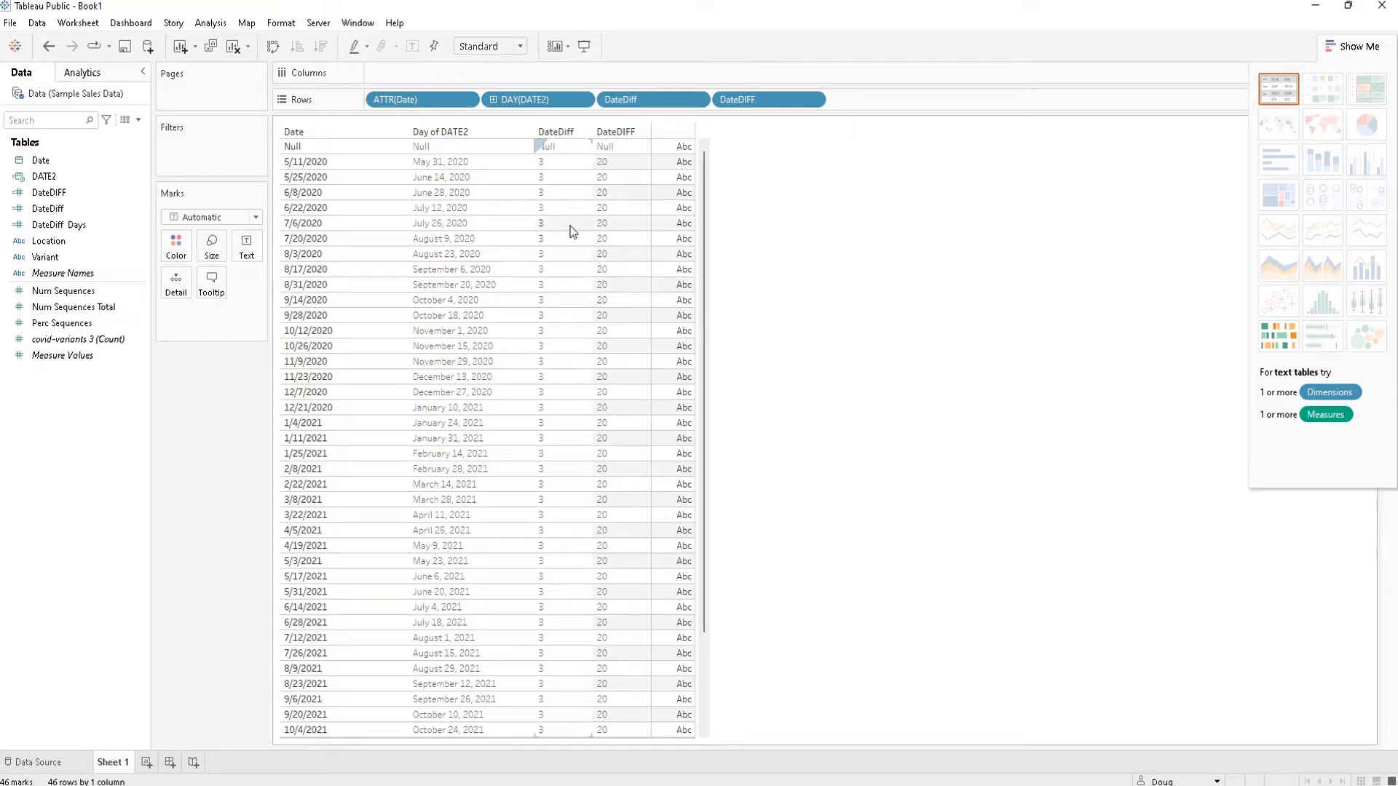
pyautogui.moveTo(565, 248)
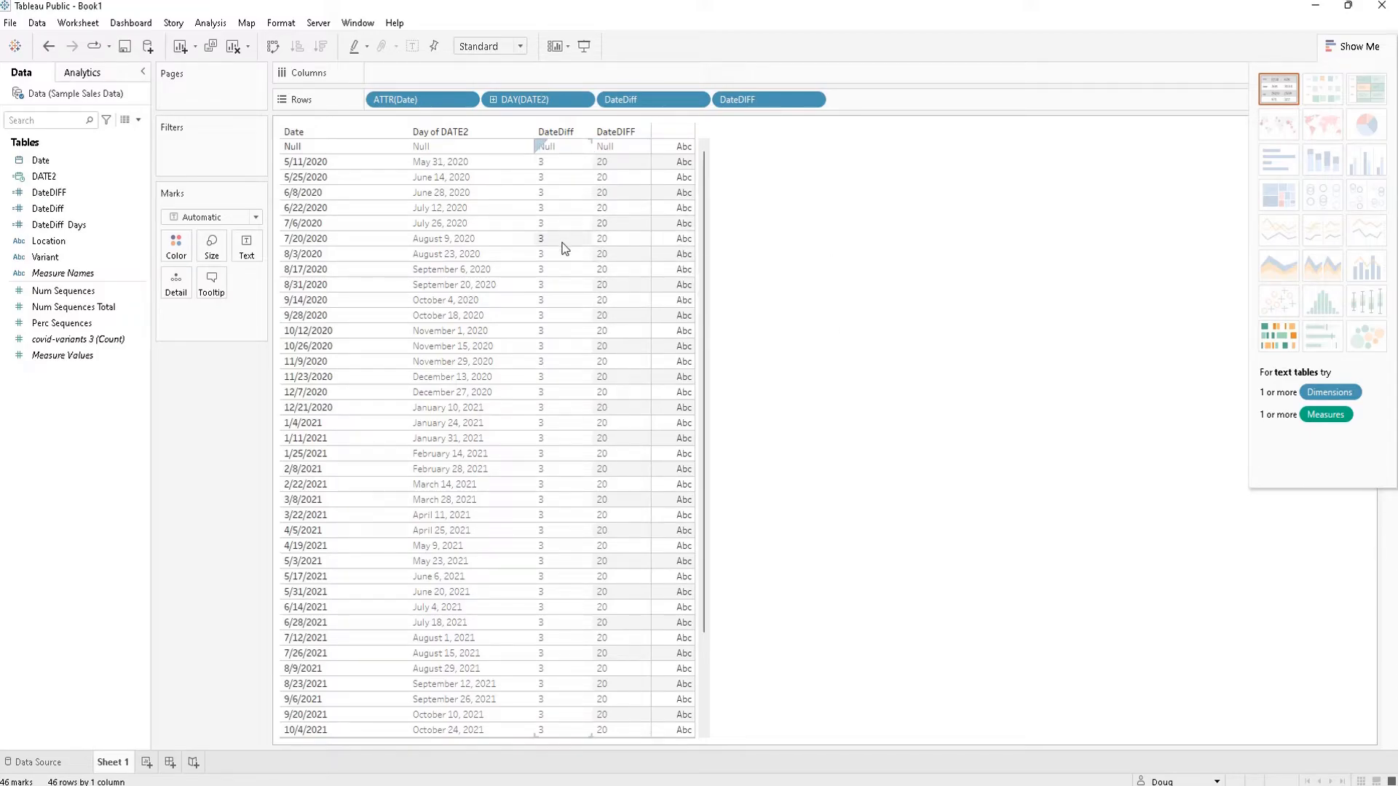
# Step: Inspect options on a weeks difference value and select a 20 in the days column
pyautogui.rightClick(542, 237)
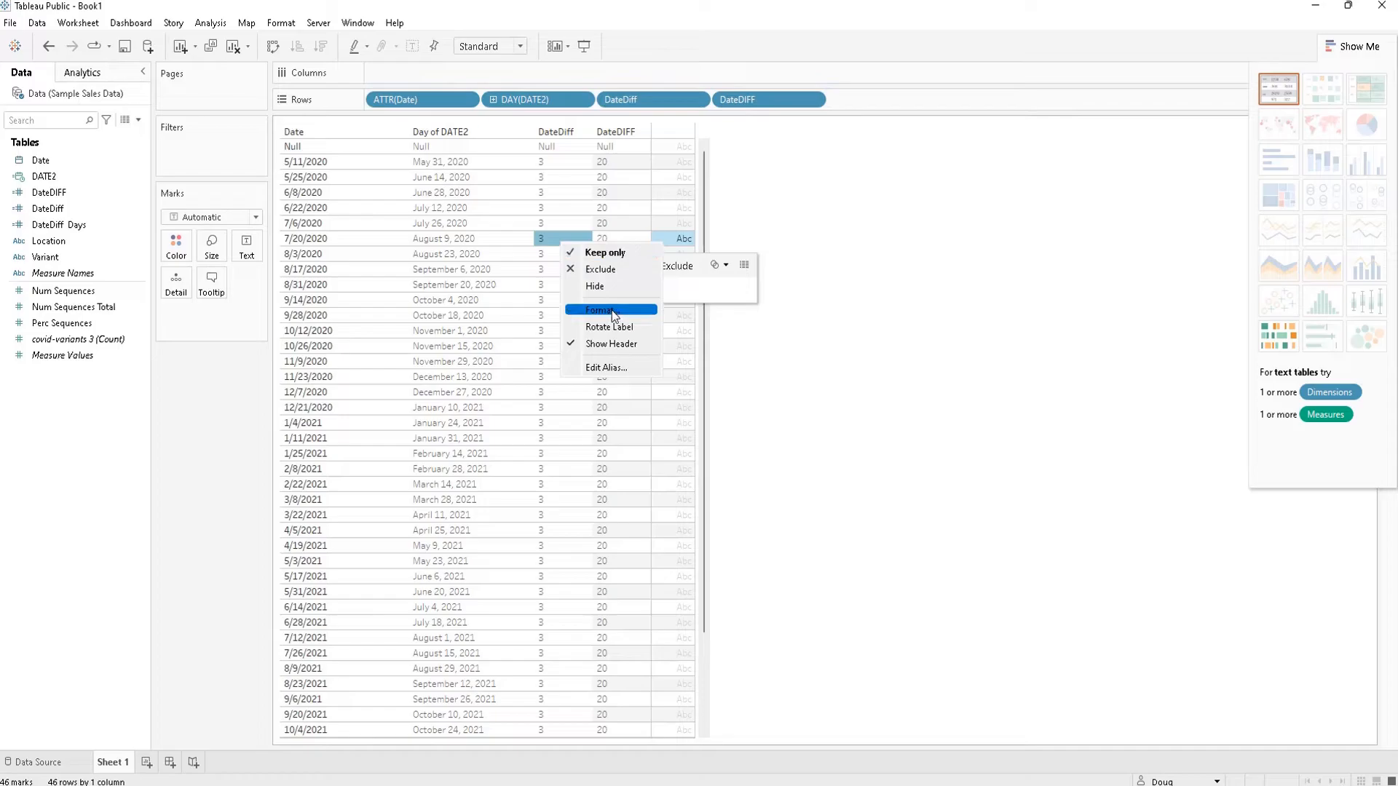
pyautogui.click(606, 367)
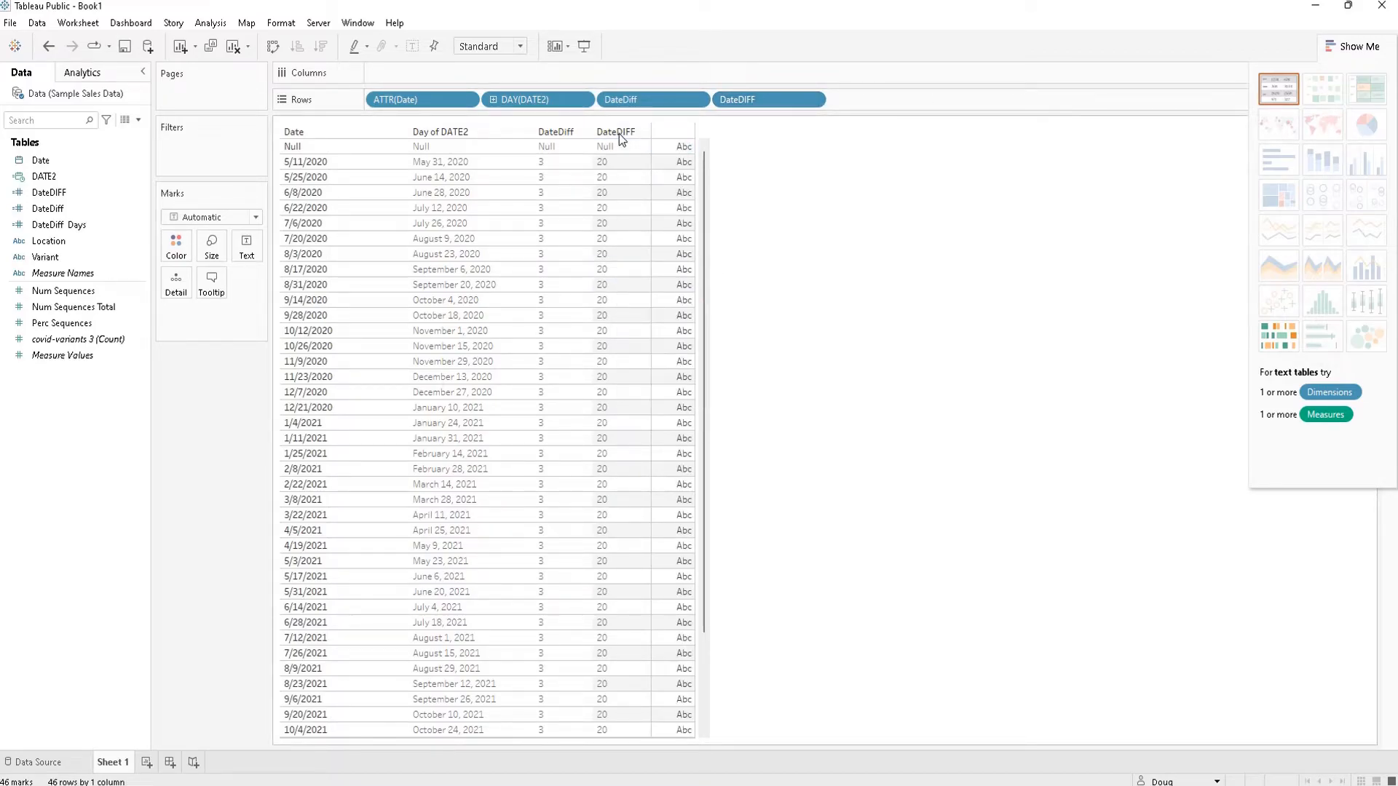
pyautogui.click(603, 208)
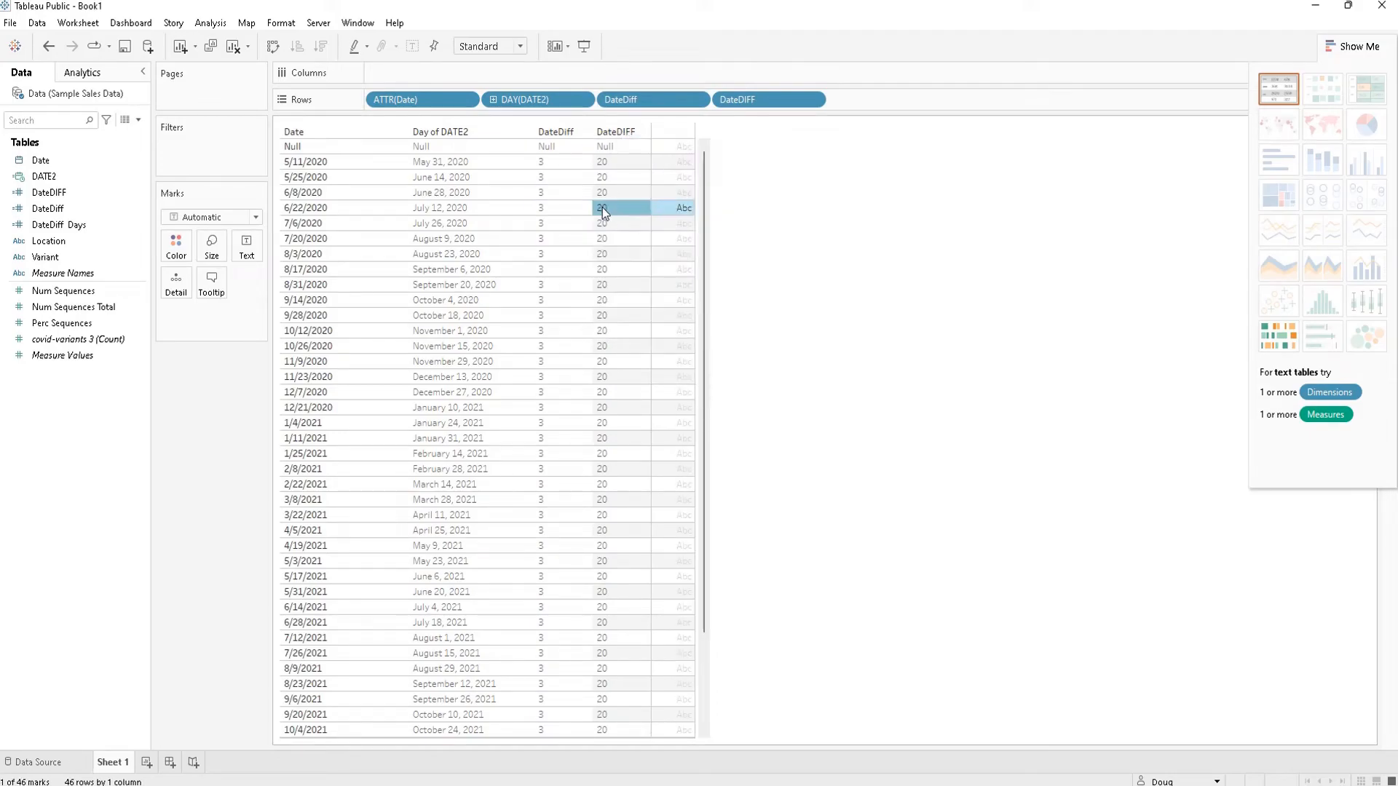
# Step: Alias the days-difference value 20 as '20 Days'
pyautogui.rightClick(601, 209)
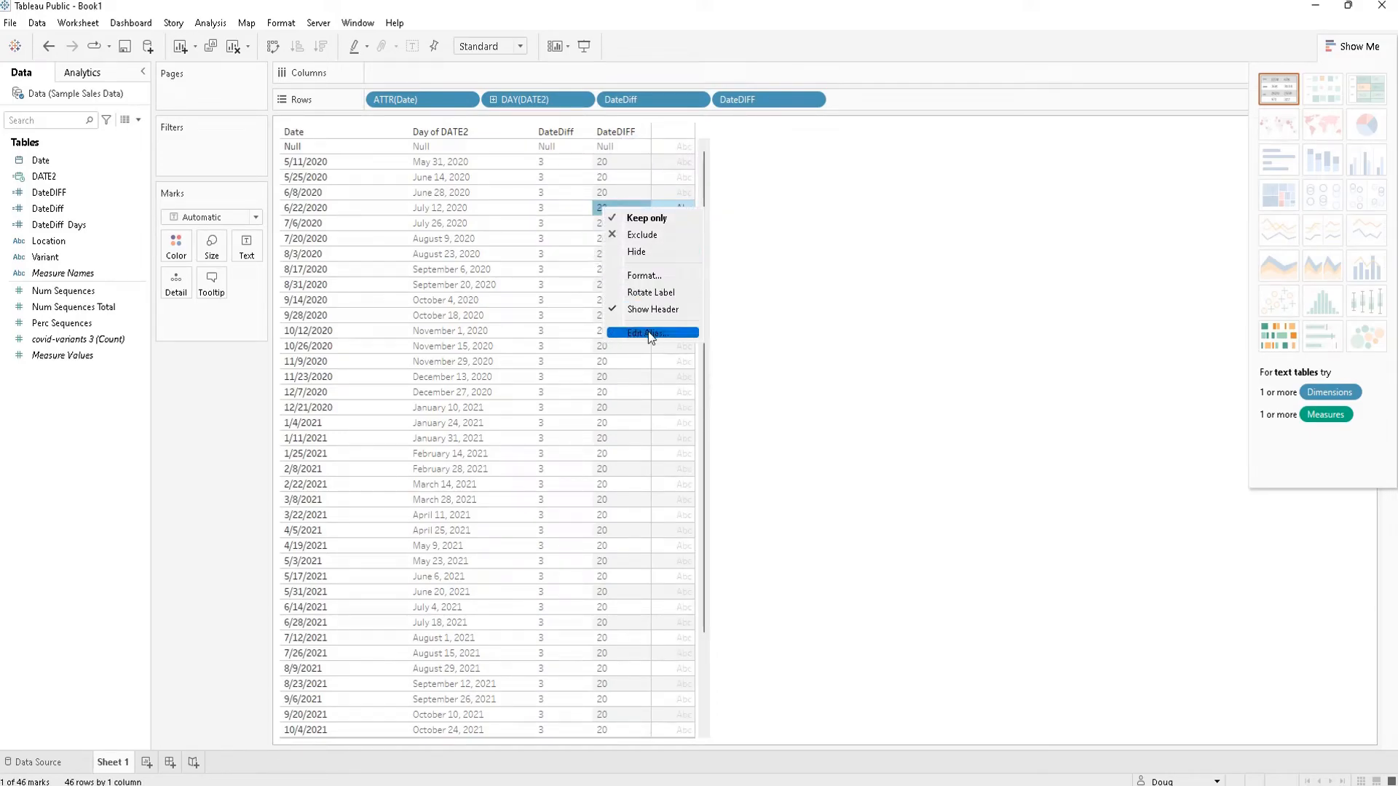
pyautogui.click(651, 332)
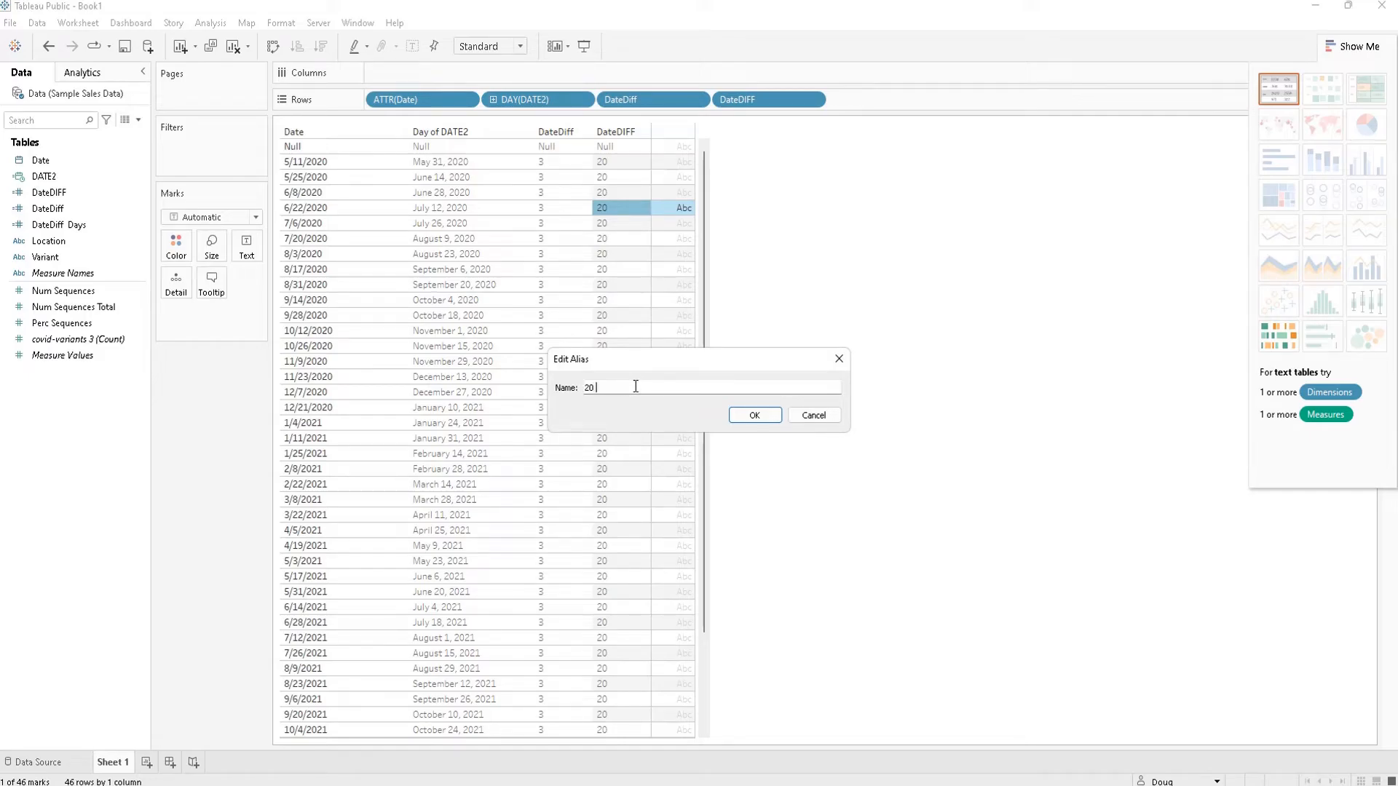
pyautogui.write('Days')
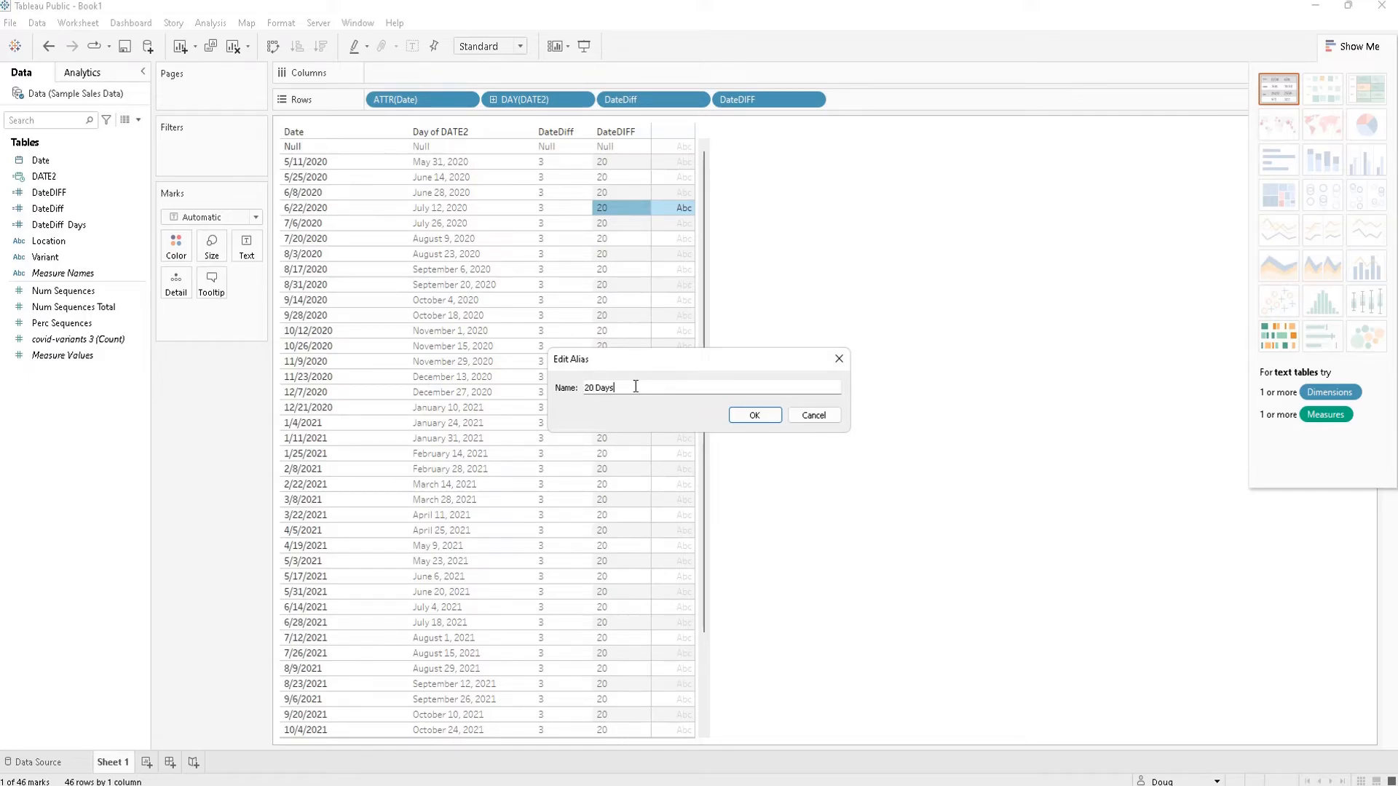
pyautogui.click(753, 415)
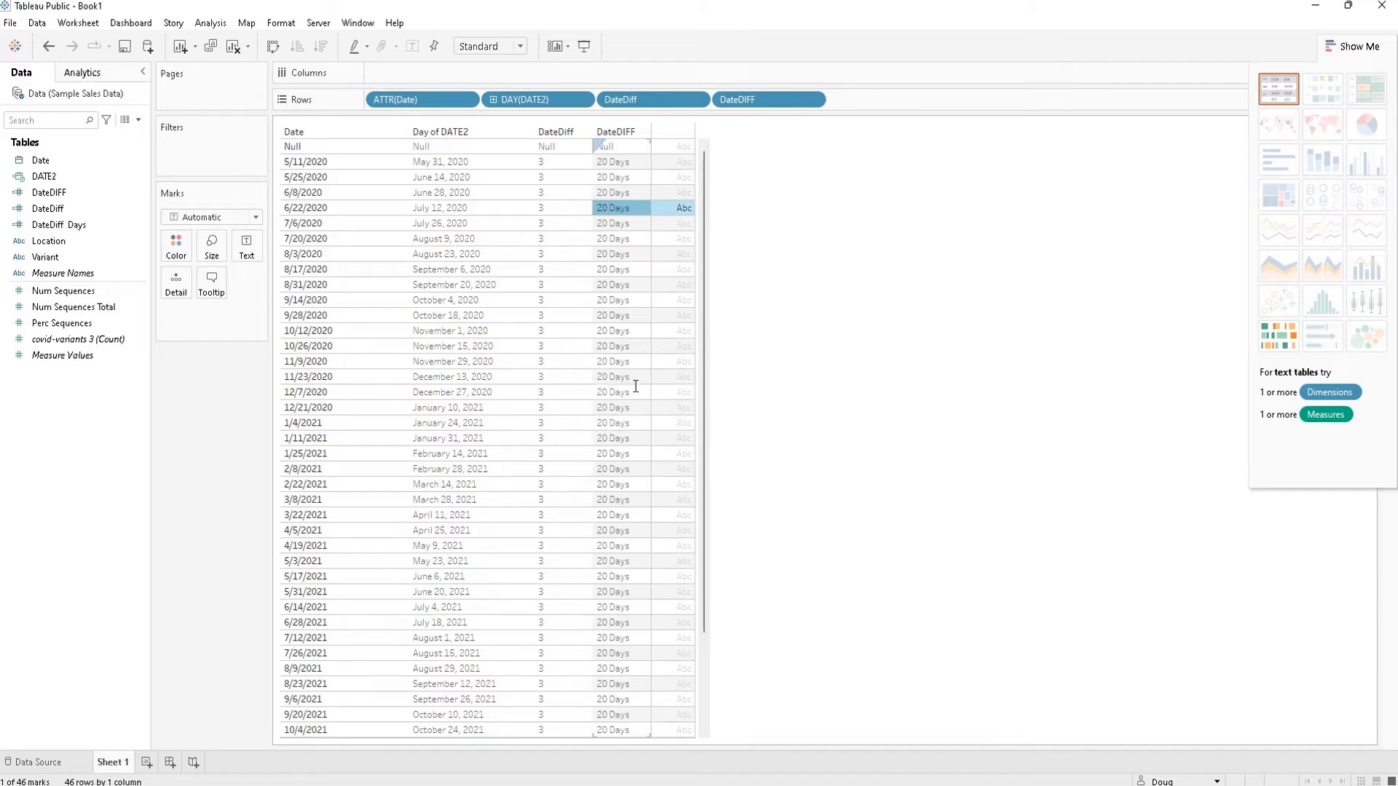
pyautogui.moveTo(625, 168)
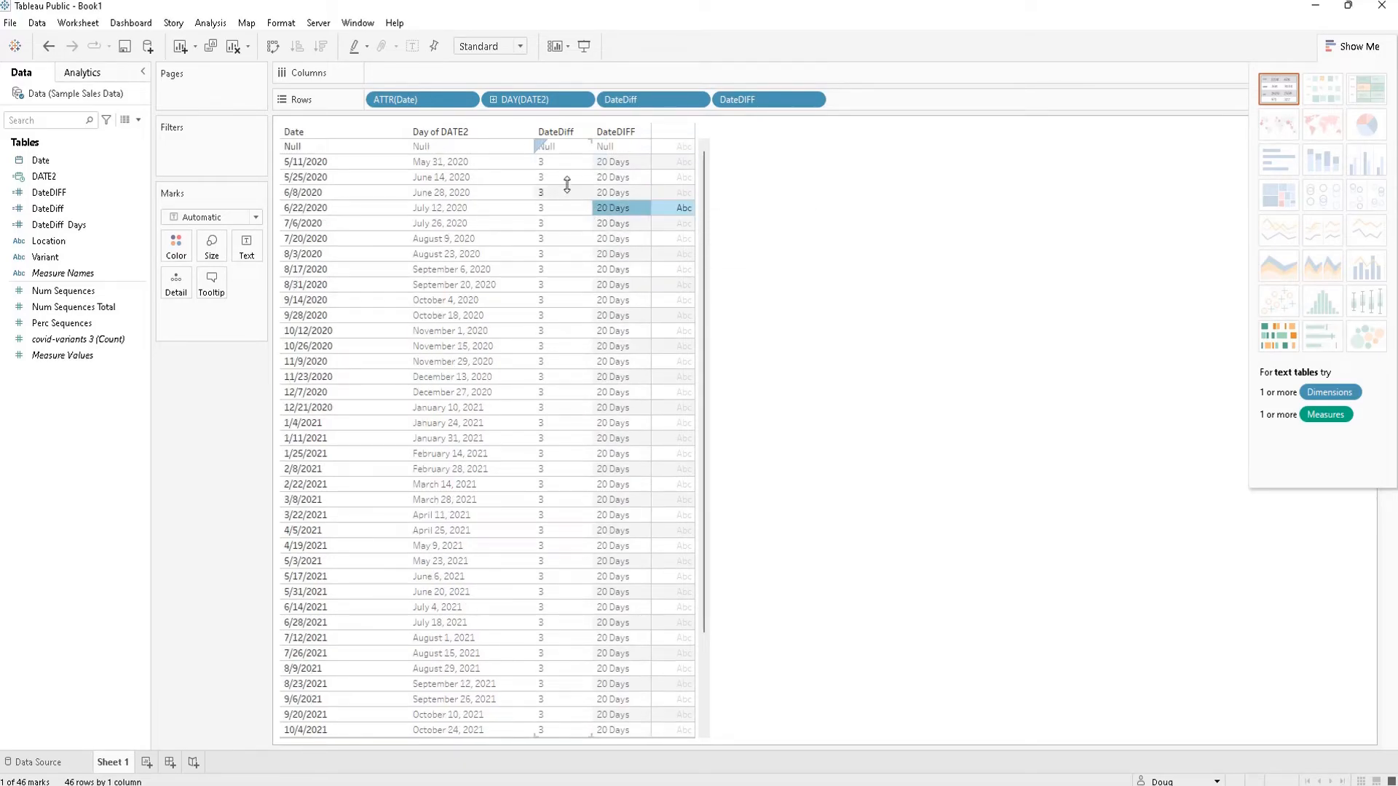
# Step: Undo the DATE2 edit and alias the 1 Week value as '1 Weeks'
pyautogui.click(48, 208)
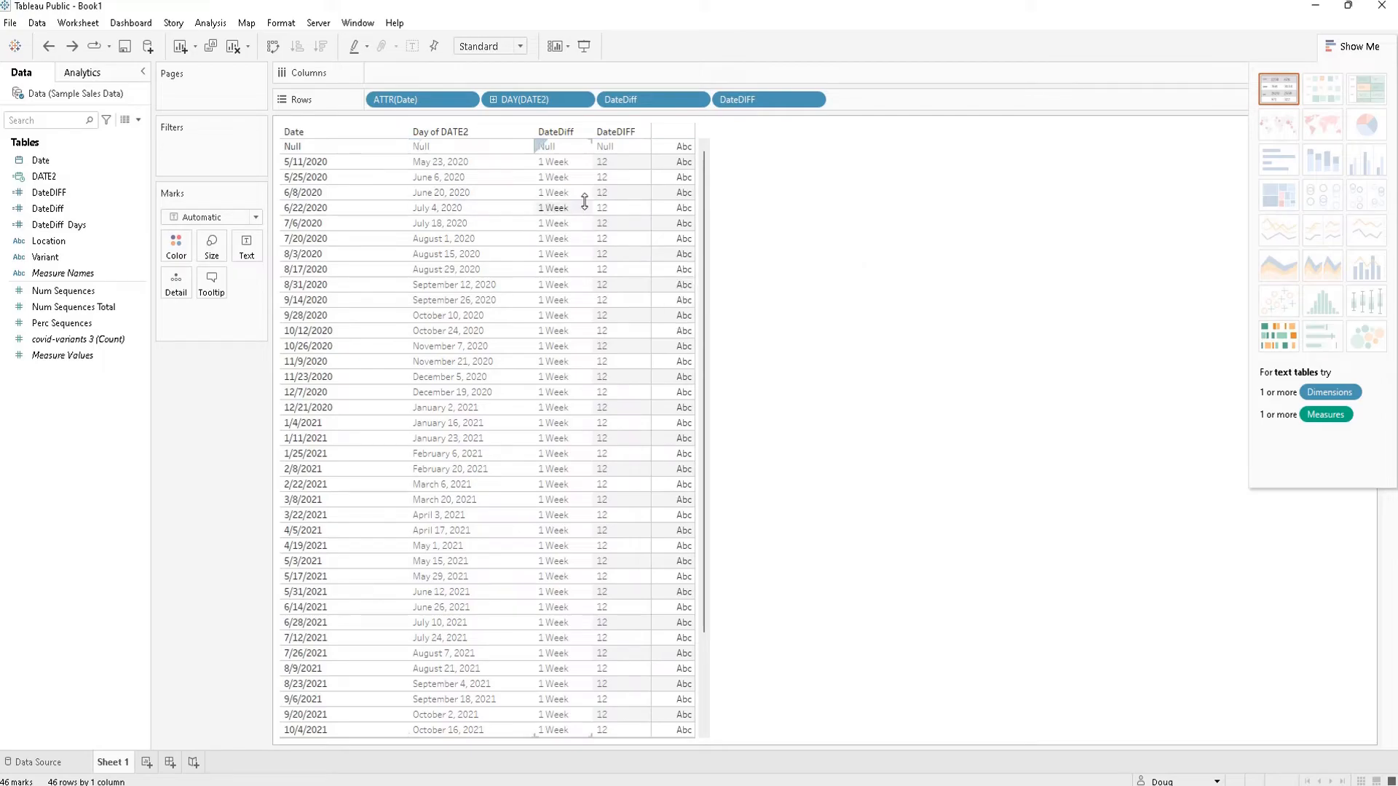
pyautogui.rightClick(554, 208)
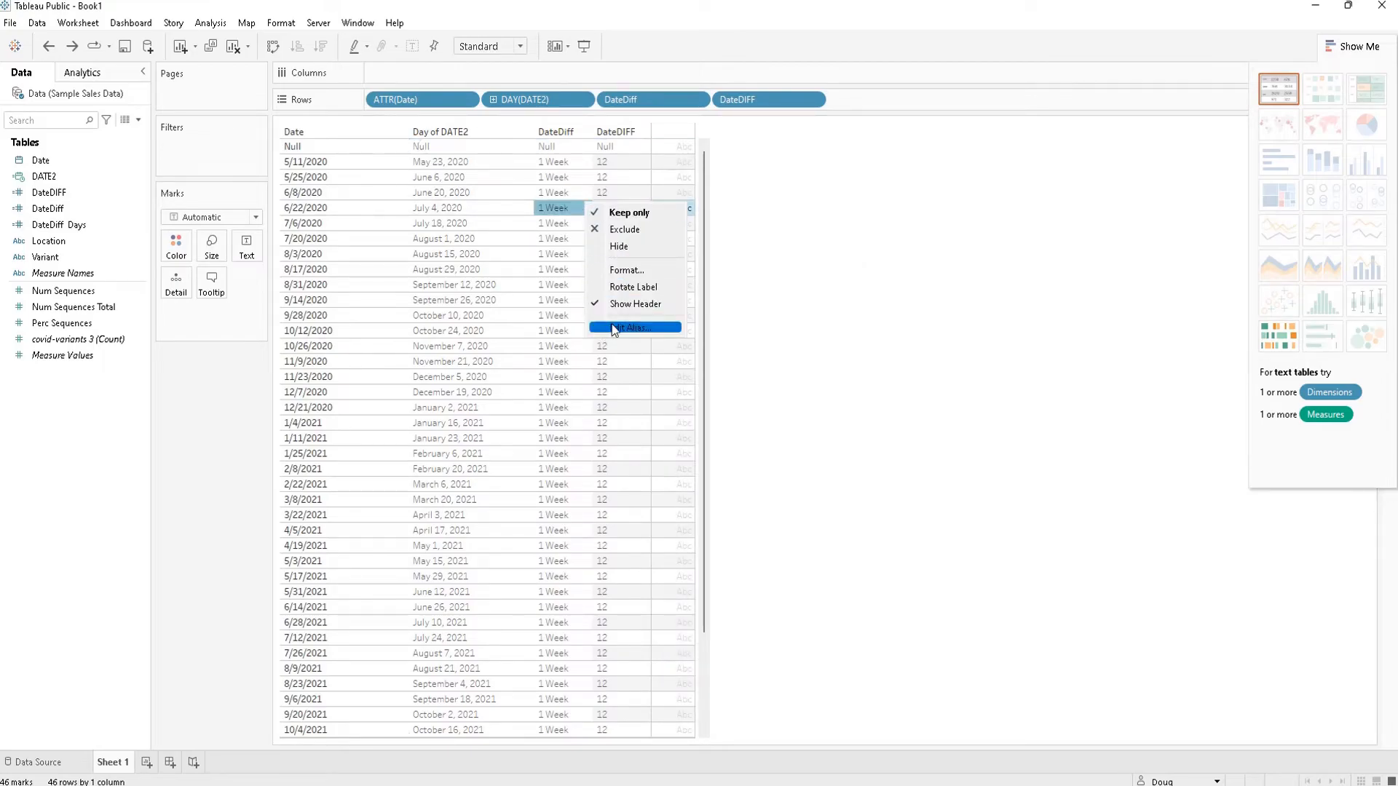
pyautogui.click(634, 328)
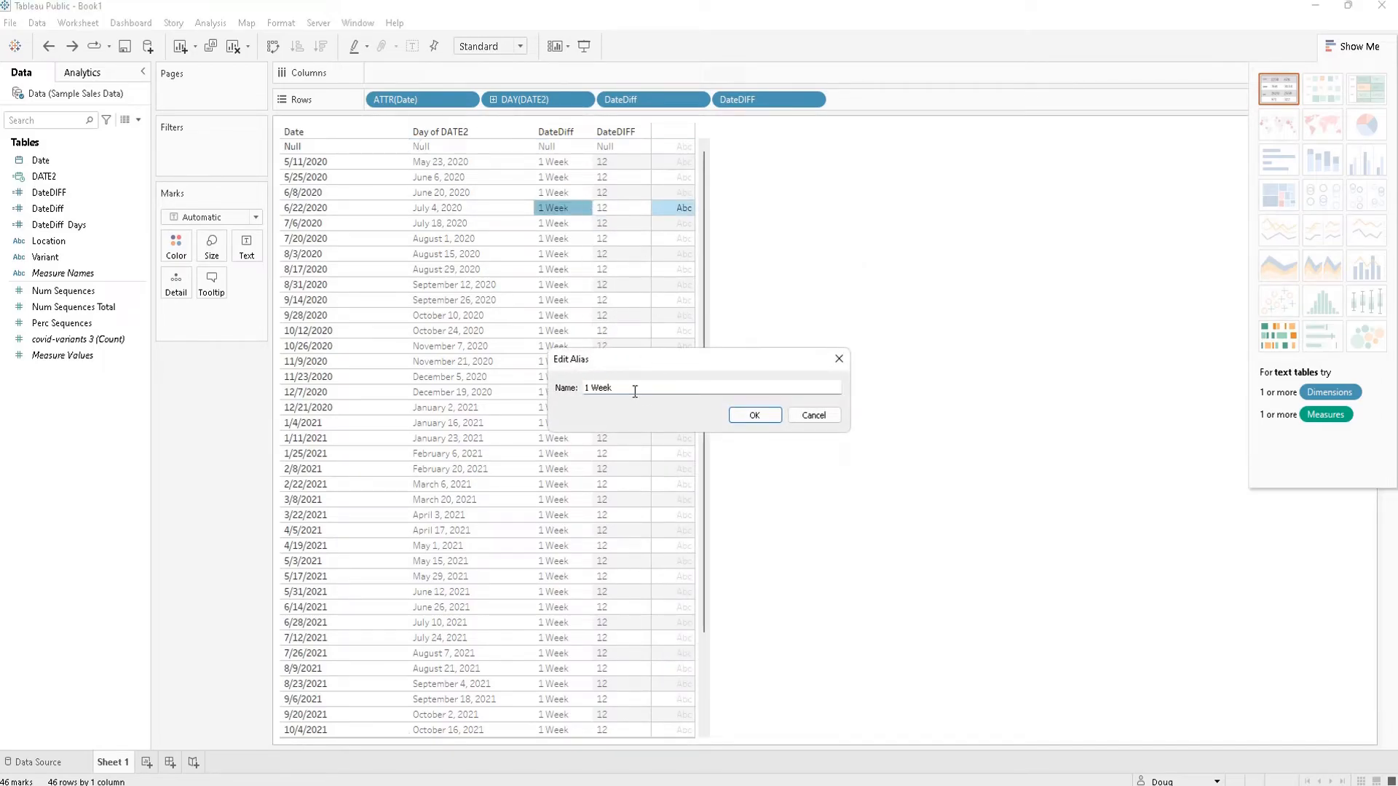
pyautogui.click(753, 415)
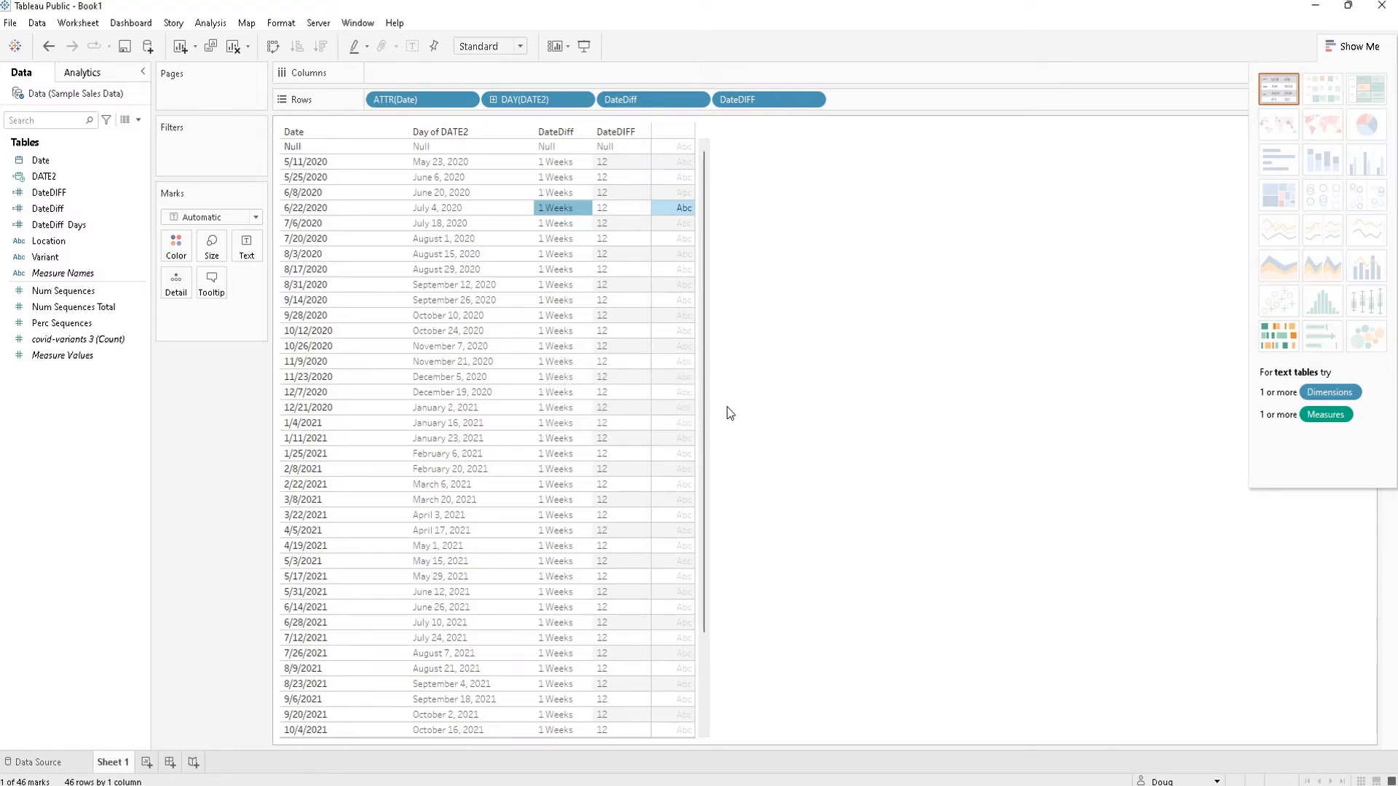
# Step: Alias the 12 days-difference value as '12 Days'
pyautogui.rightClick(602, 300)
pyautogui.write('12 D')
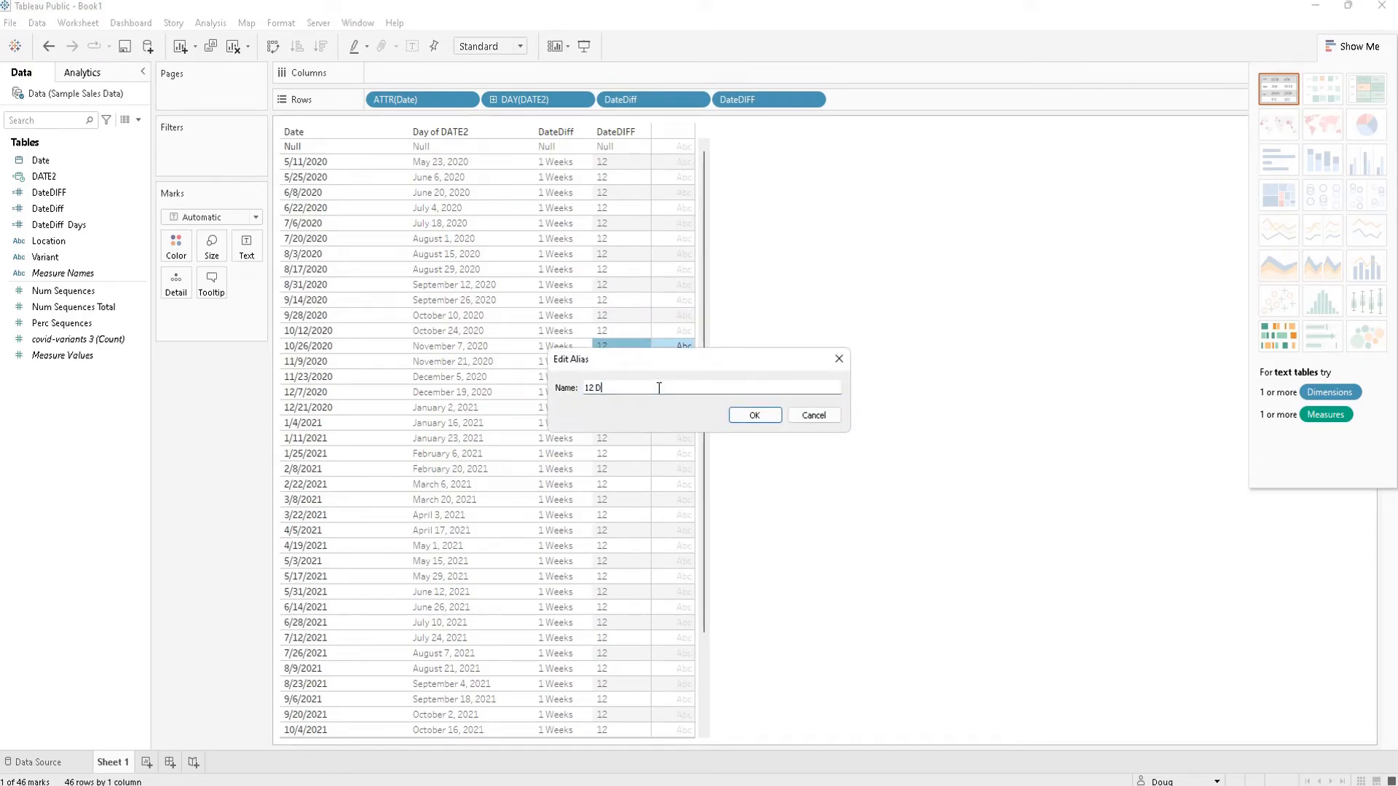
pyautogui.click(752, 415)
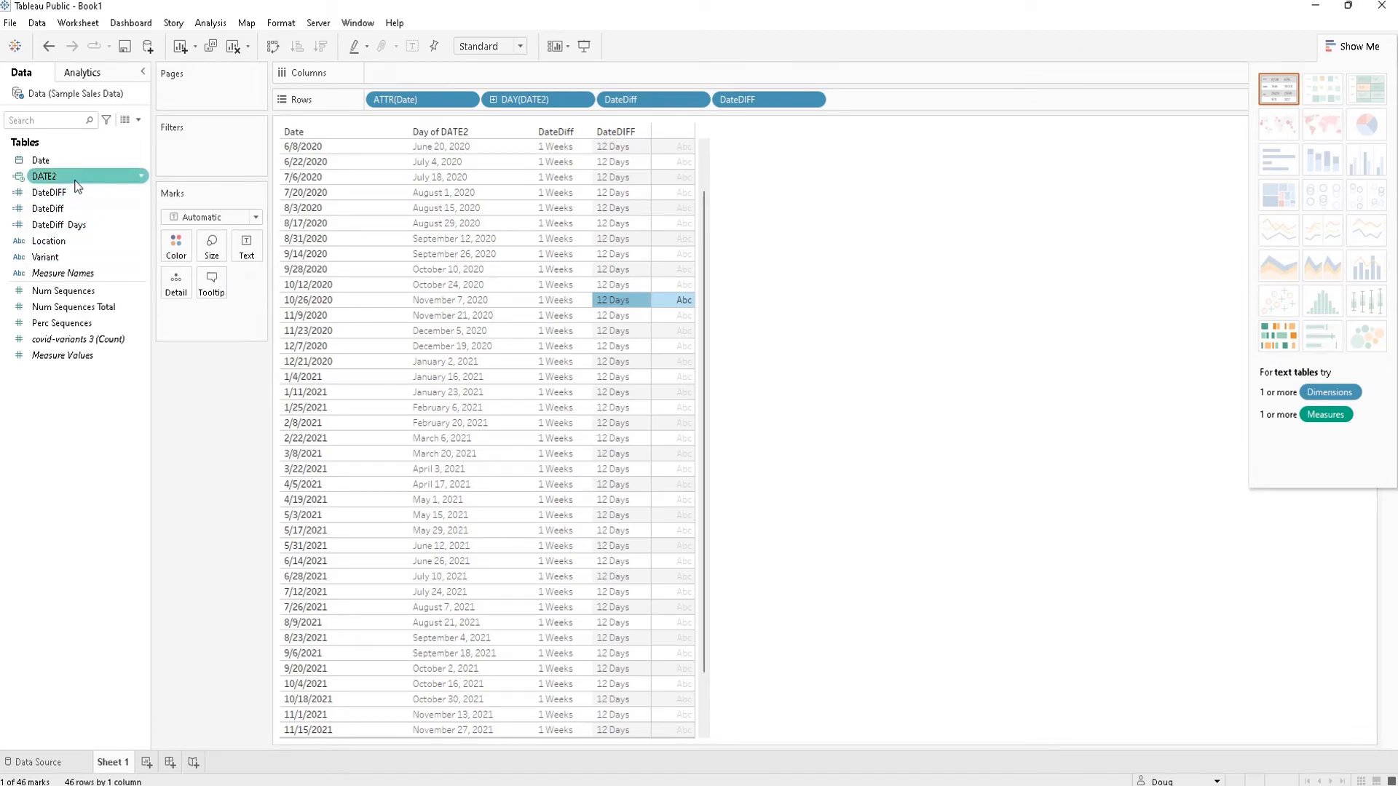
# Step: Open the DateDiff Days calculation DATEDIFF('day', [Date], [DATE2]) for review
pyautogui.click(48, 208)
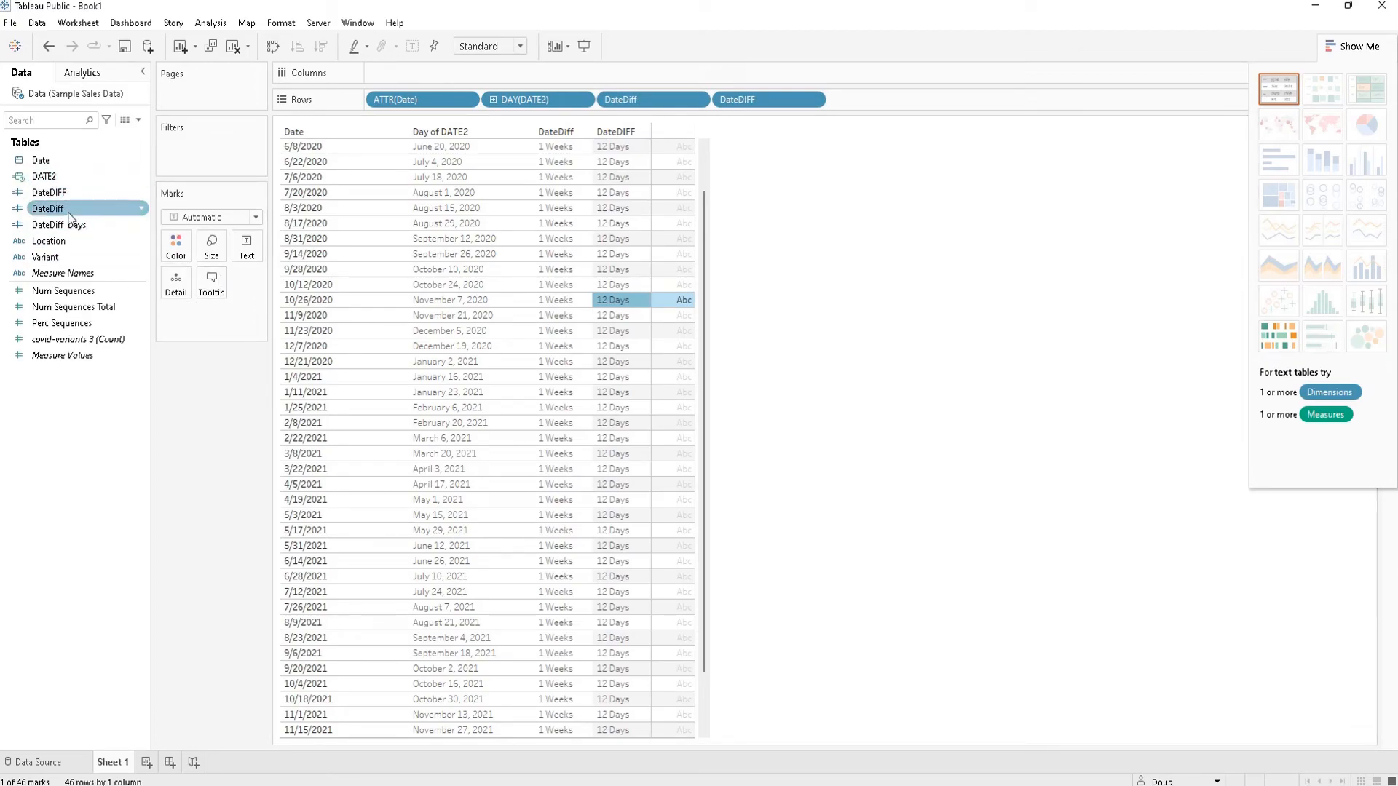
pyautogui.rightClick(48, 224)
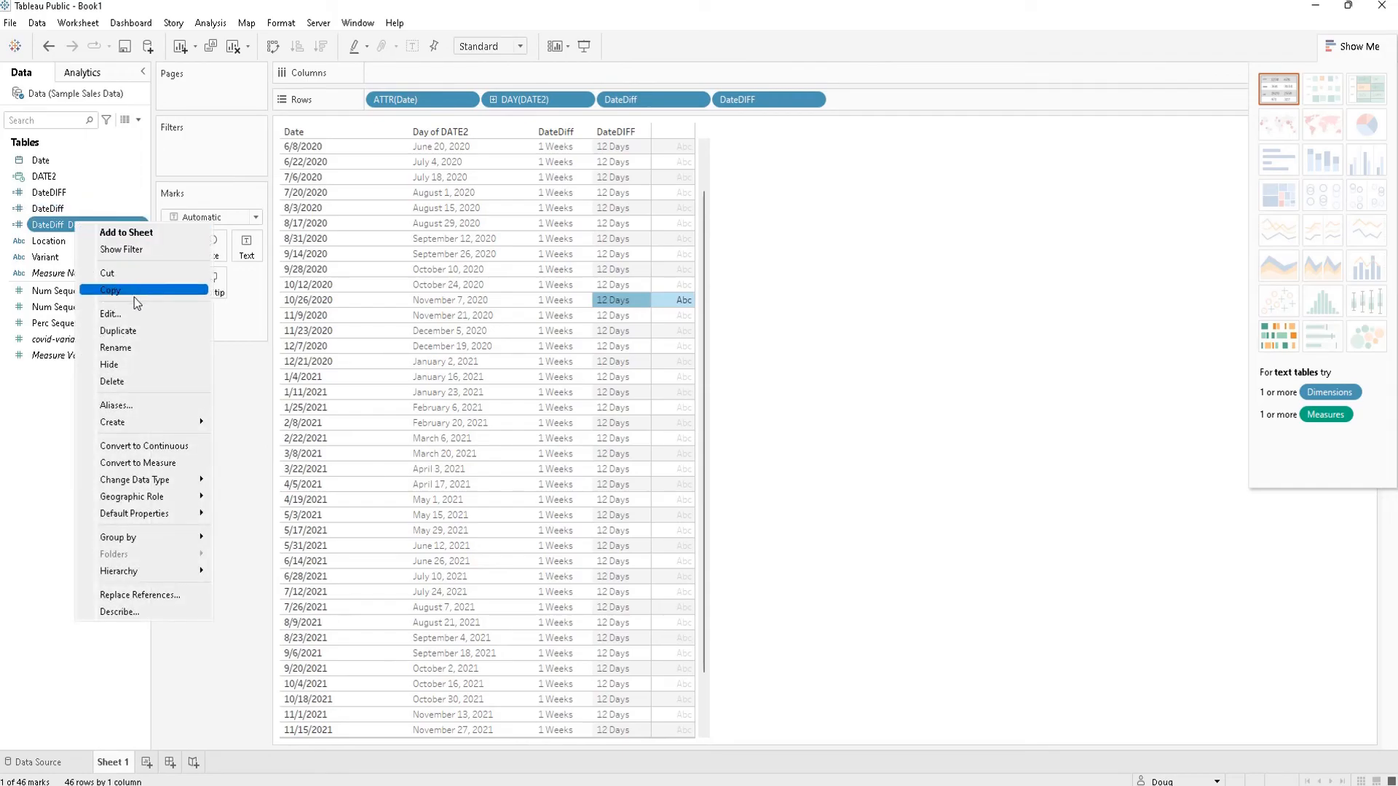
pyautogui.click(109, 315)
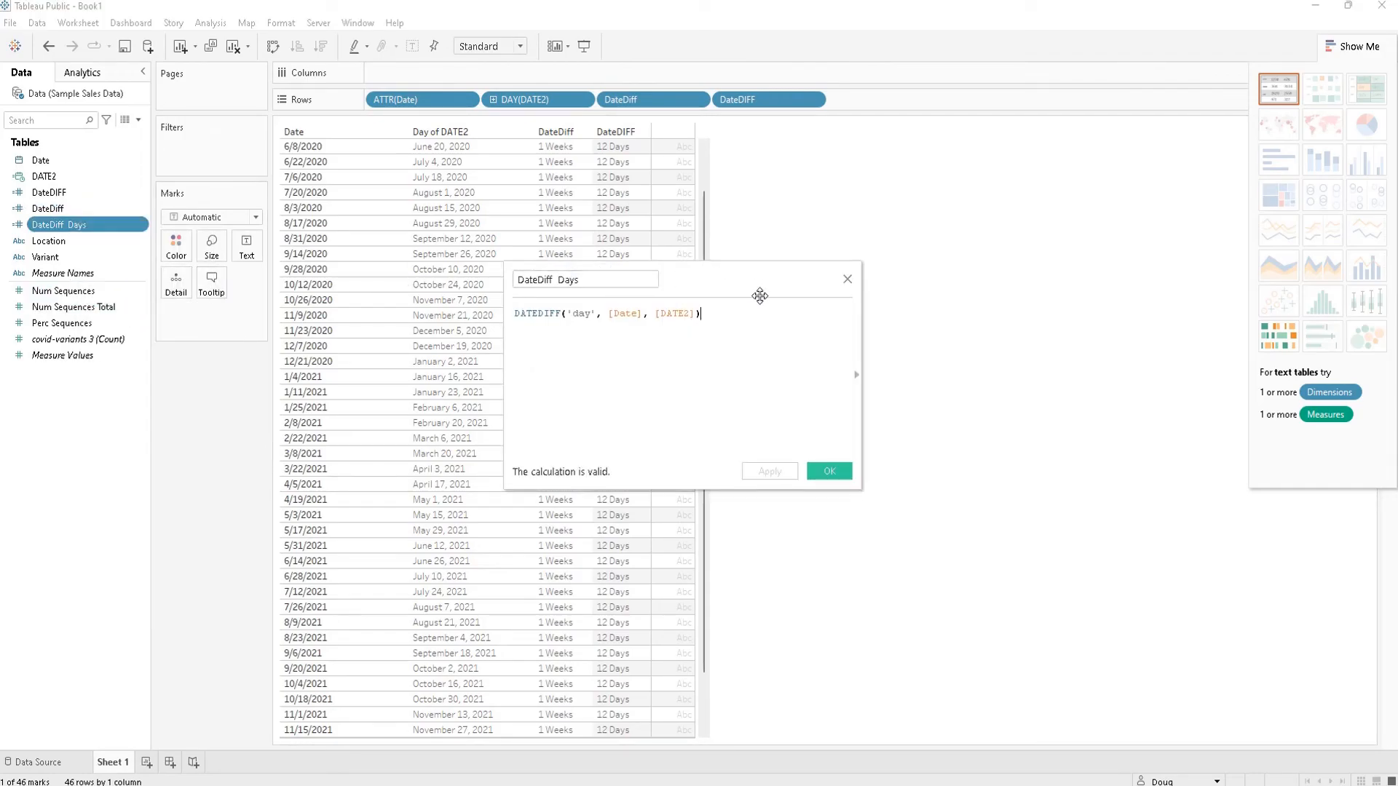
pyautogui.moveTo(1069, 396)
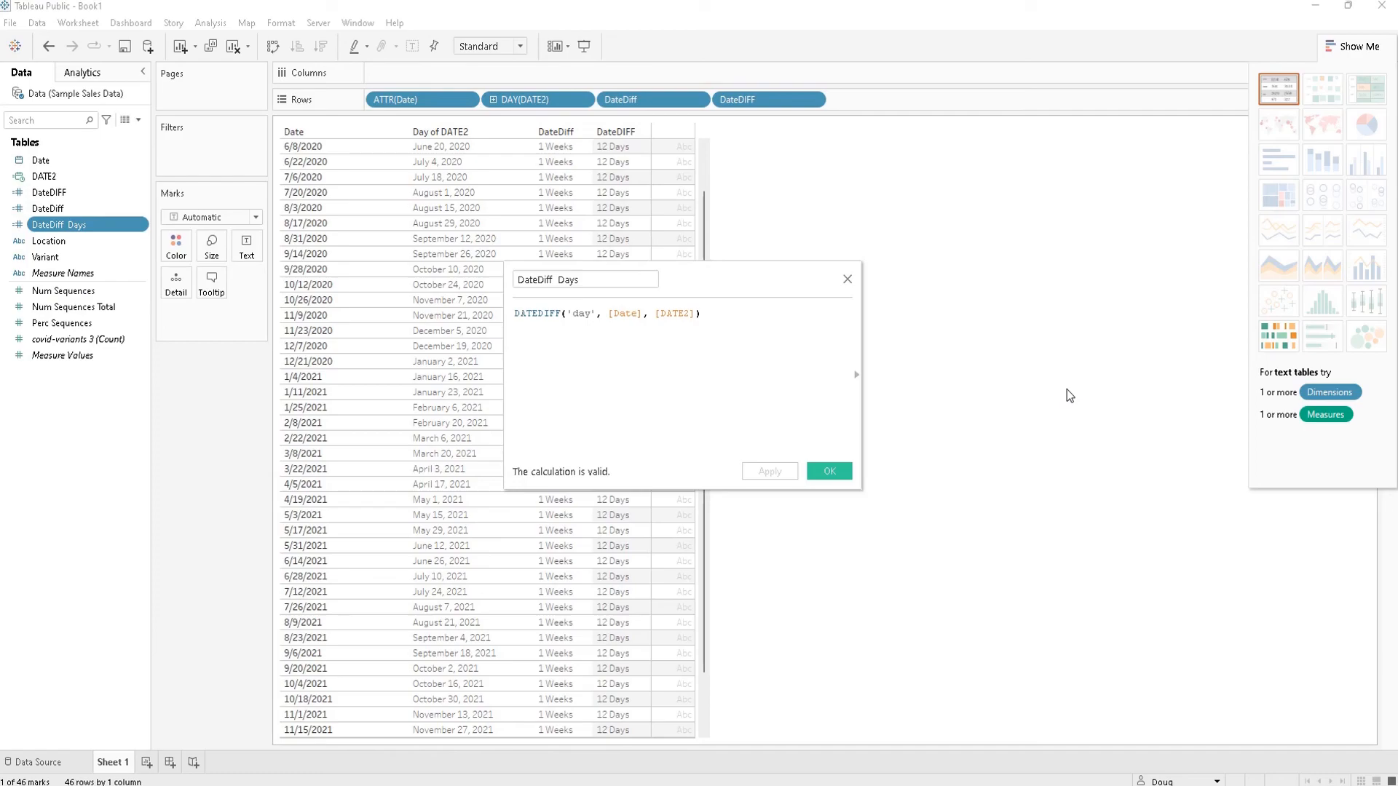
pyautogui.click(700, 314)
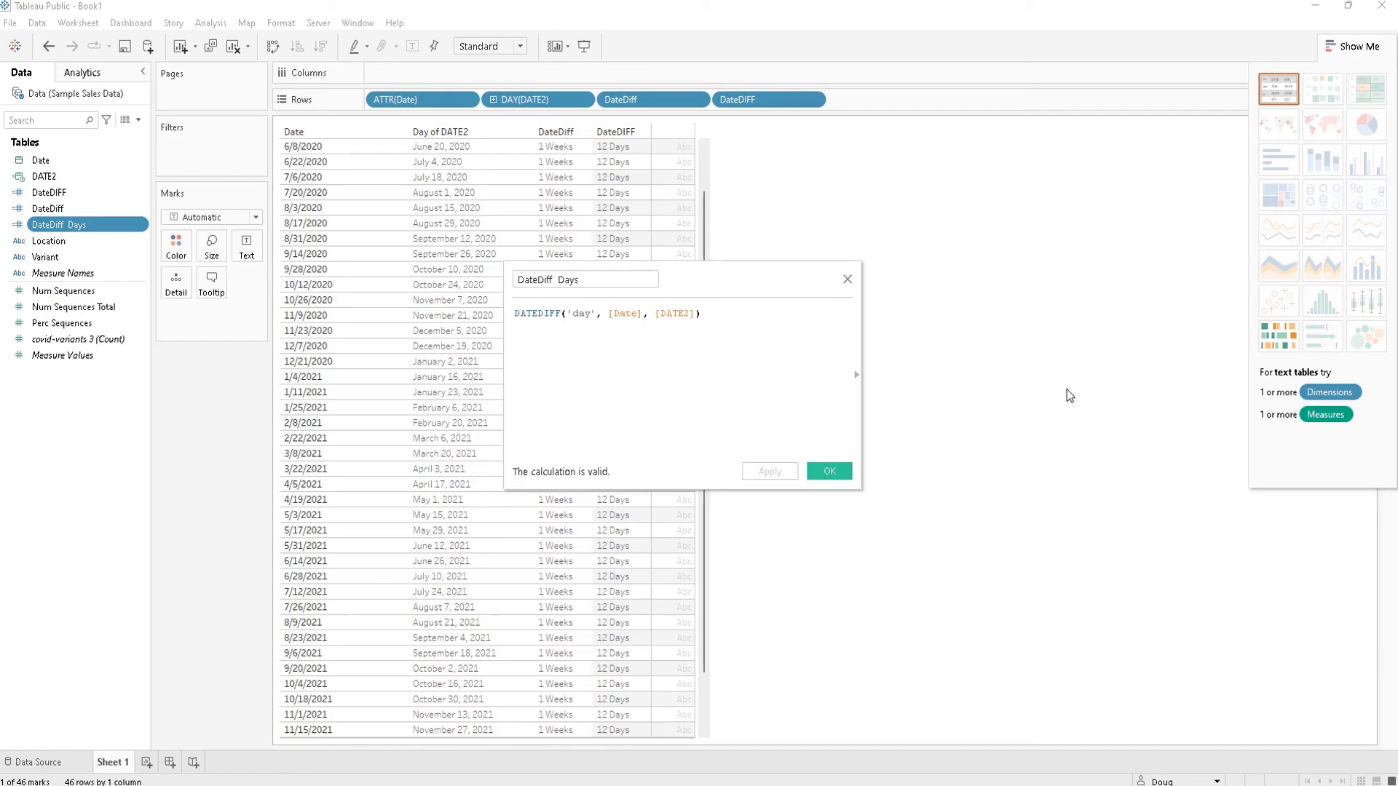
pyautogui.click(697, 315)
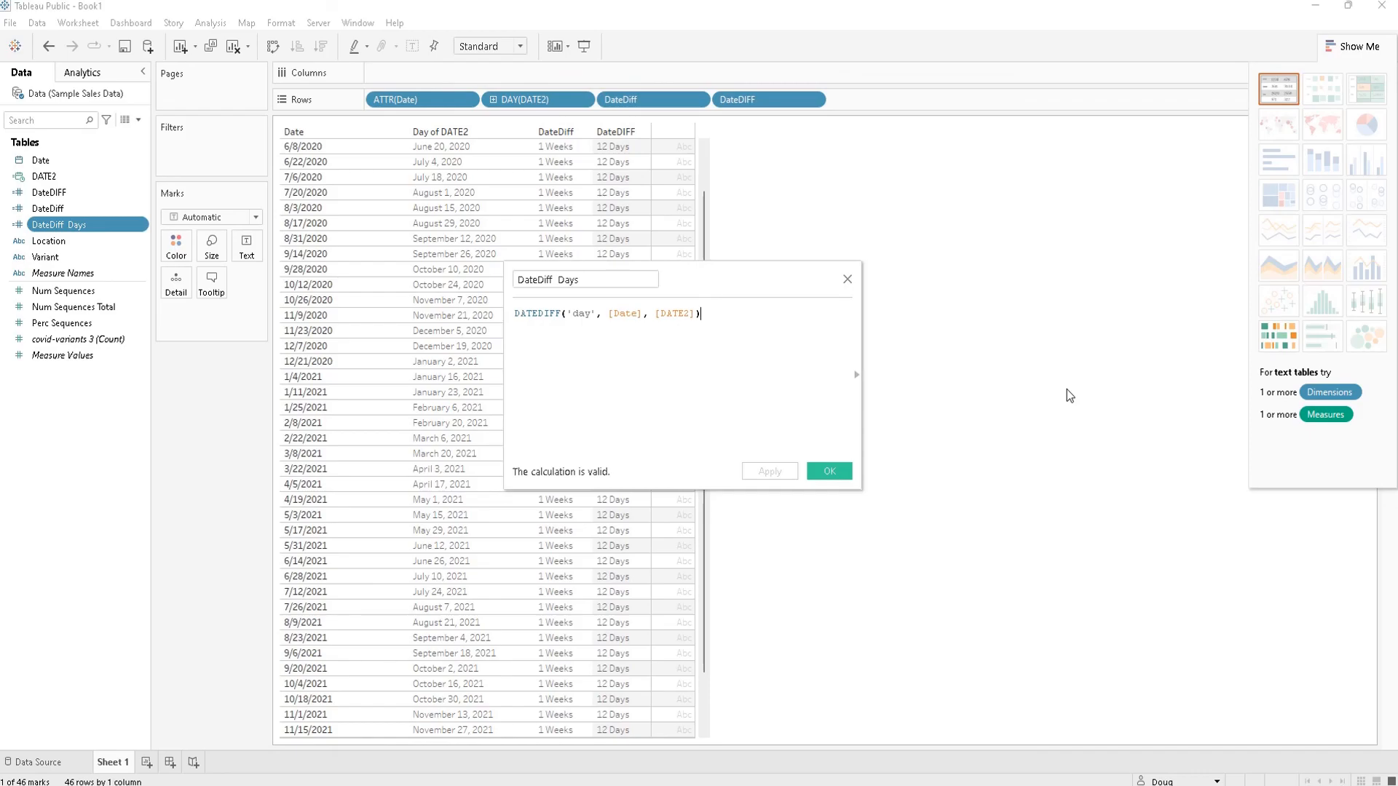